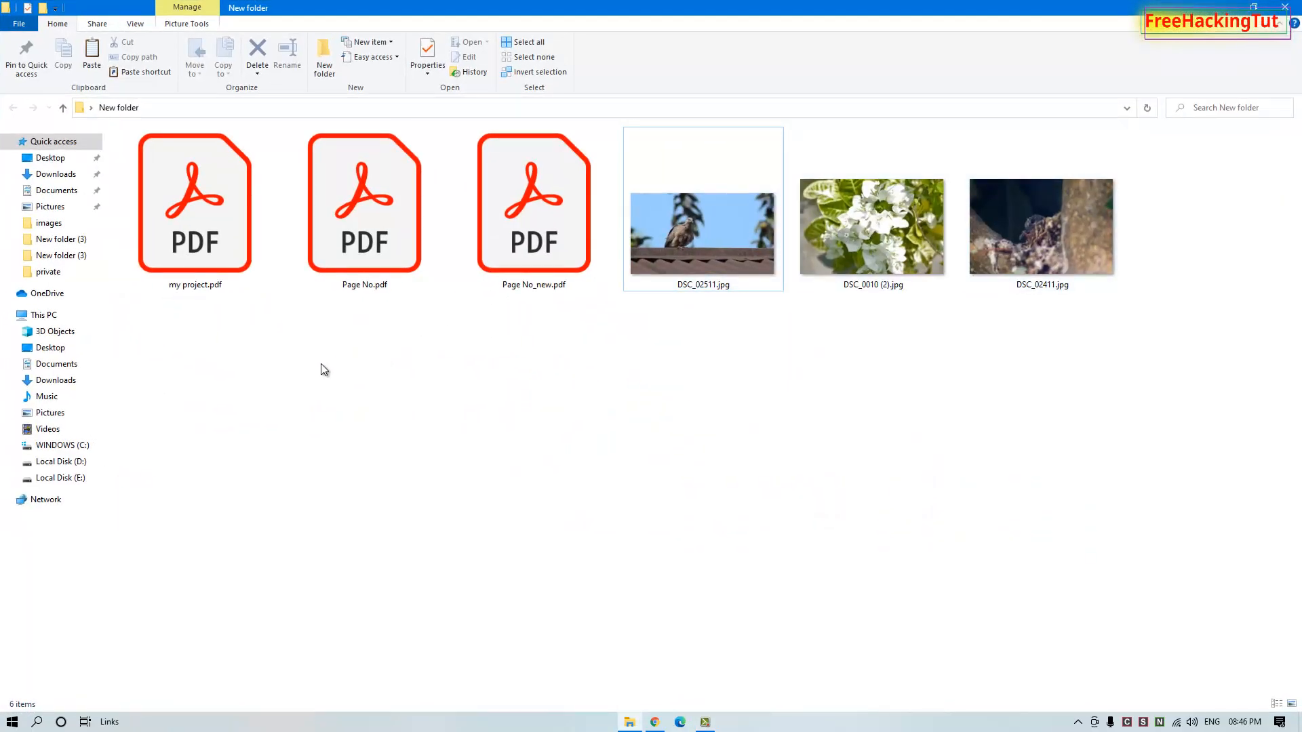
{"action": "mouse_move", "coordinate": [1163, 496]}
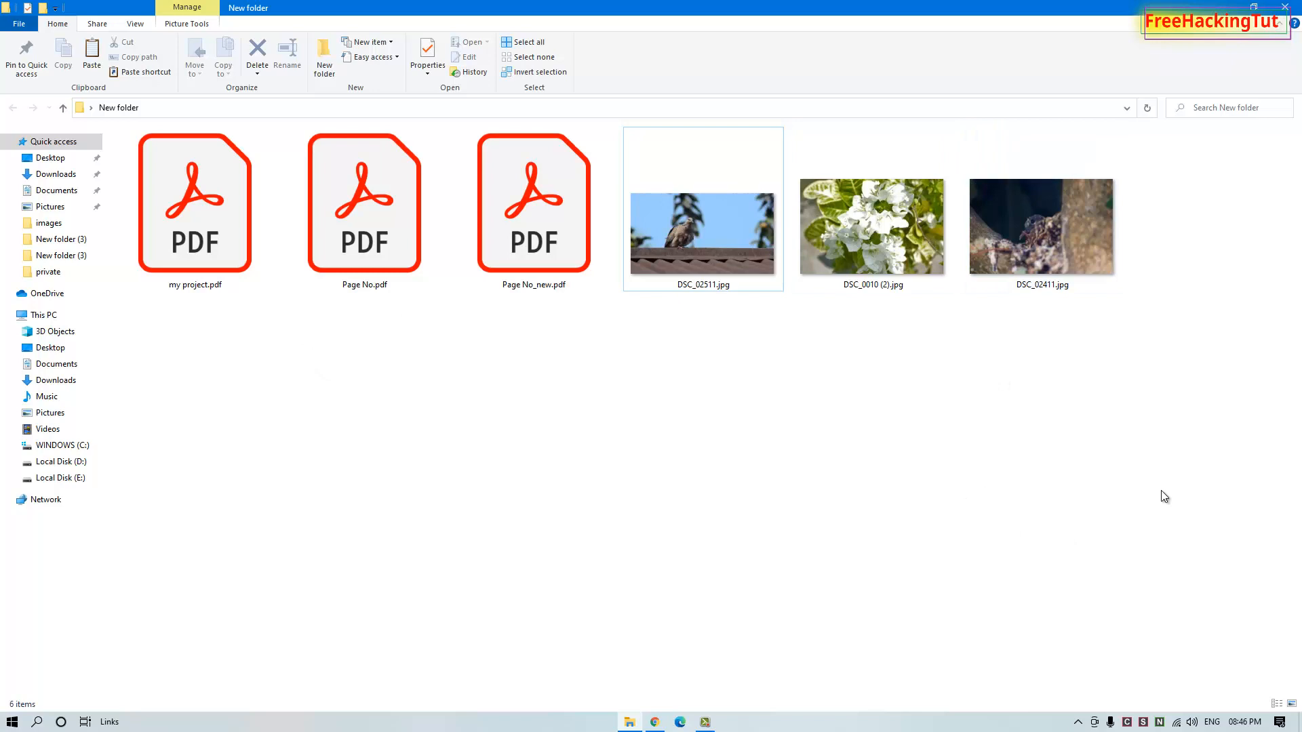
{"action": "mouse_move", "coordinate": [1216, 348]}
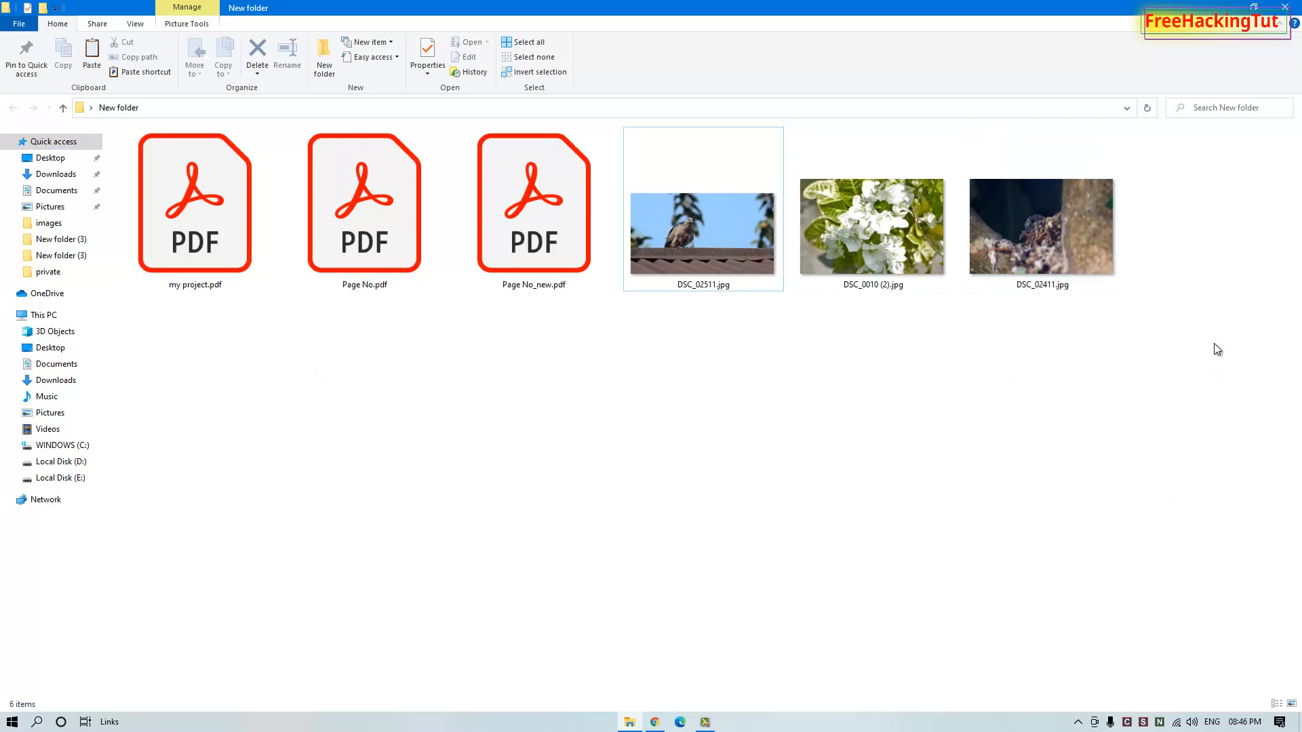
Step: Show New folder as large icons and select my project.pdf, revealing its generic PDF icon
{"action": "left_click", "coordinate": [1041, 227]}
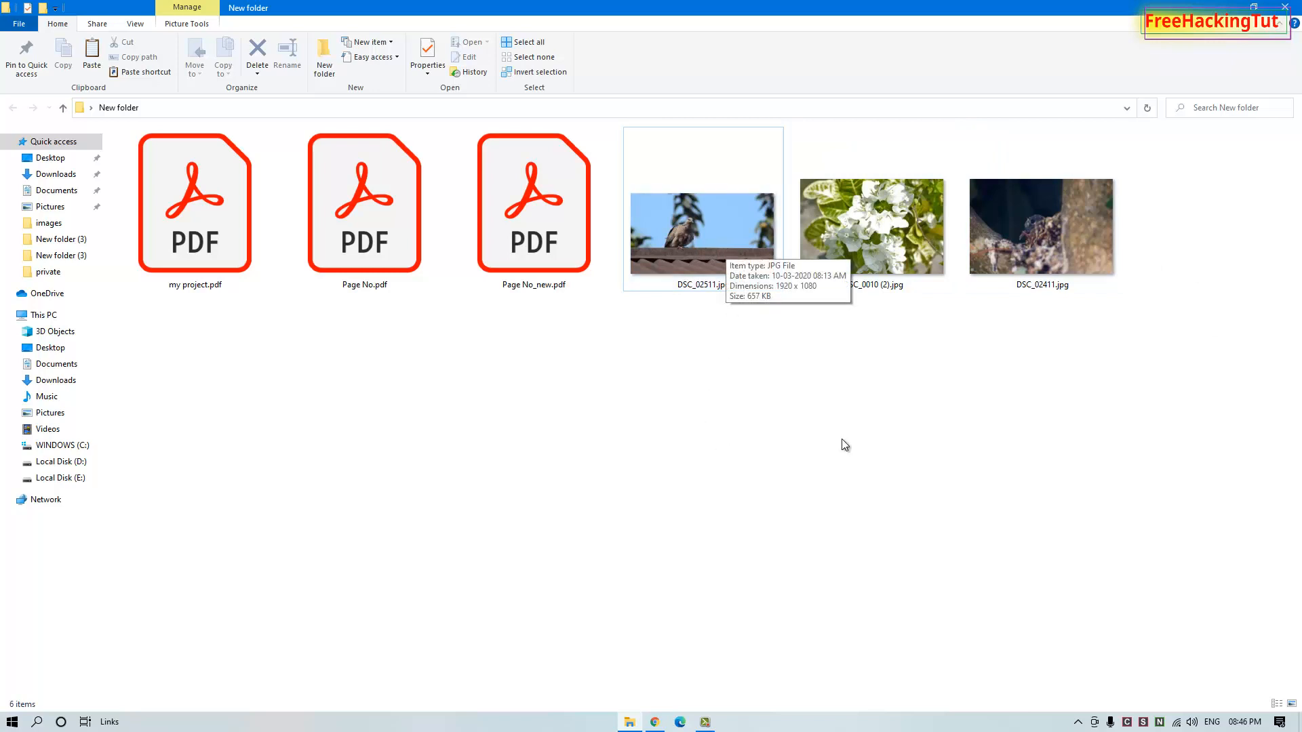
{"action": "mouse_move", "coordinate": [535, 202]}
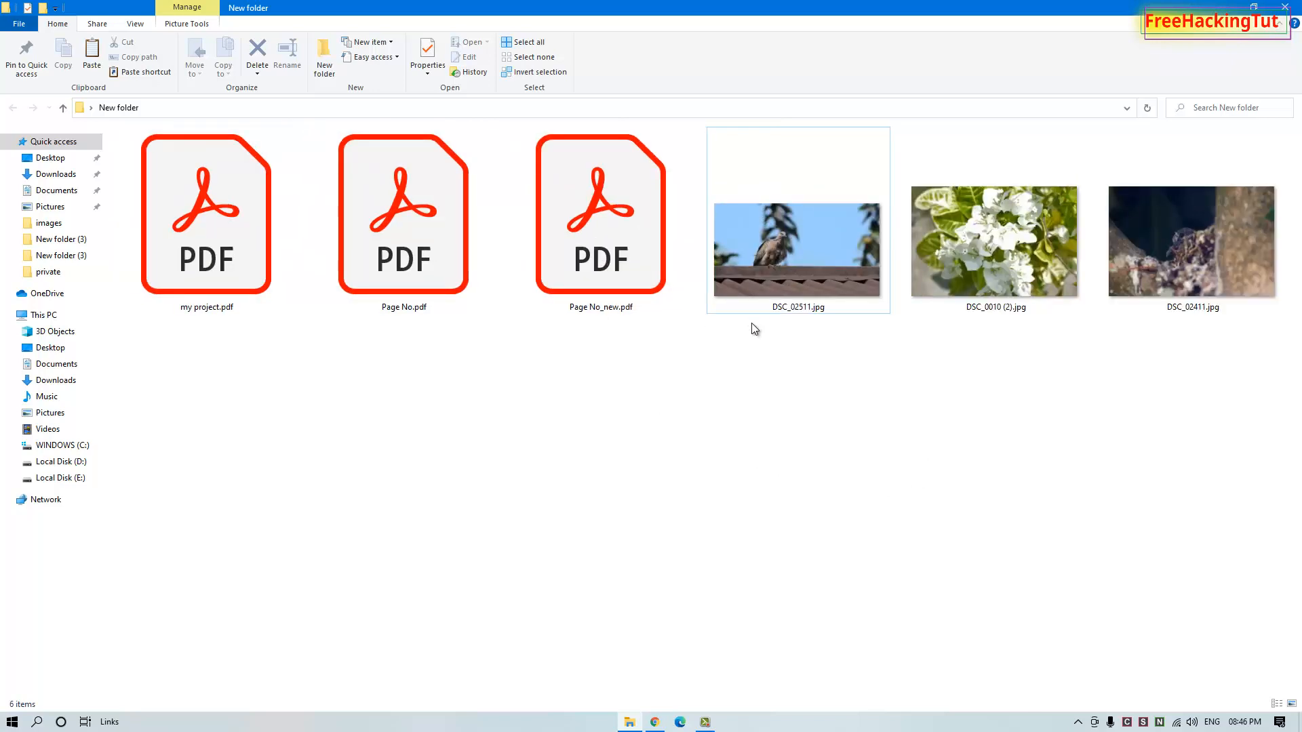
{"action": "left_click", "coordinate": [994, 242]}
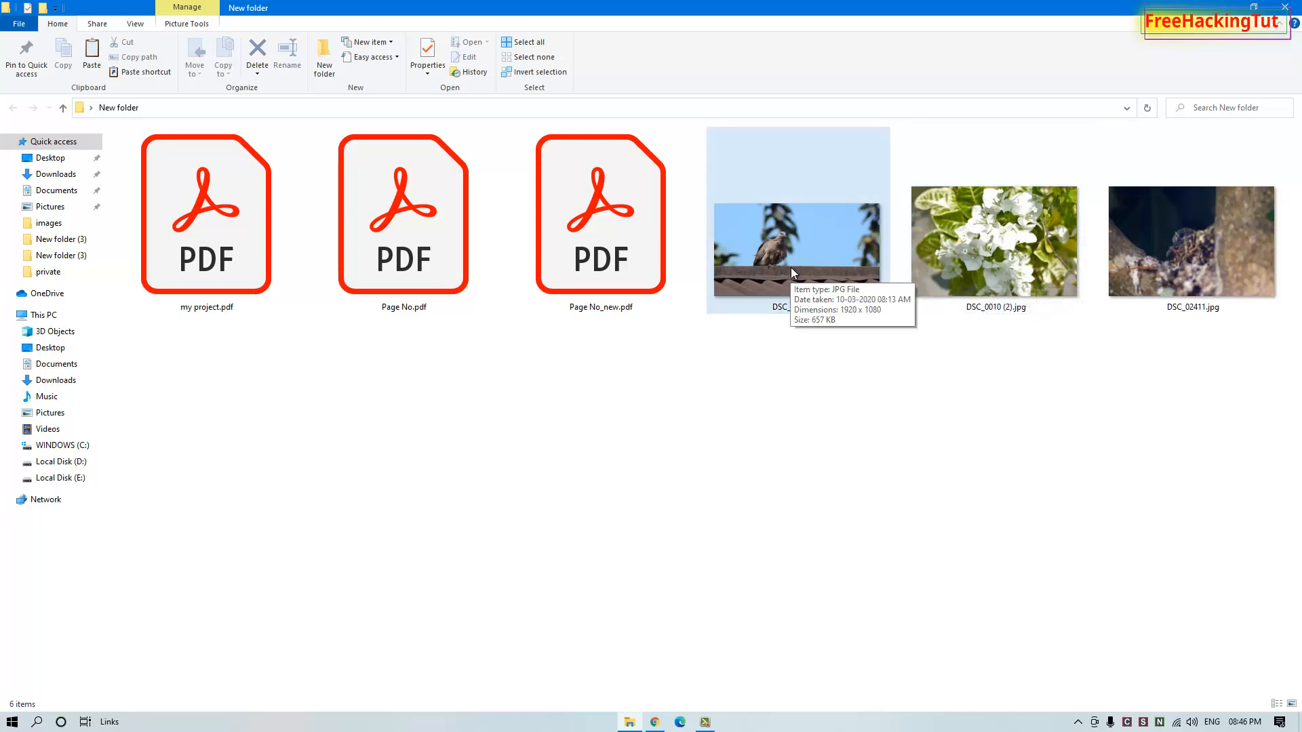
{"action": "left_click", "coordinate": [994, 241]}
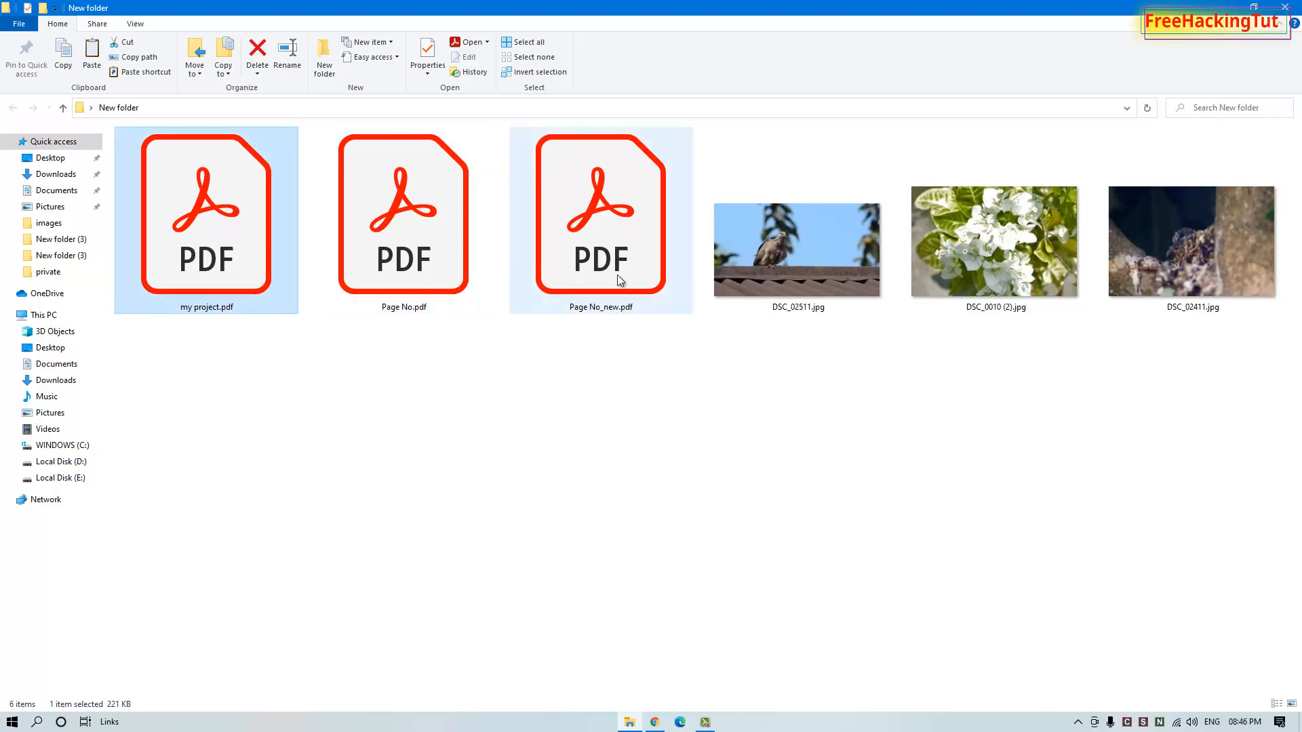
{"action": "left_click", "coordinate": [637, 594]}
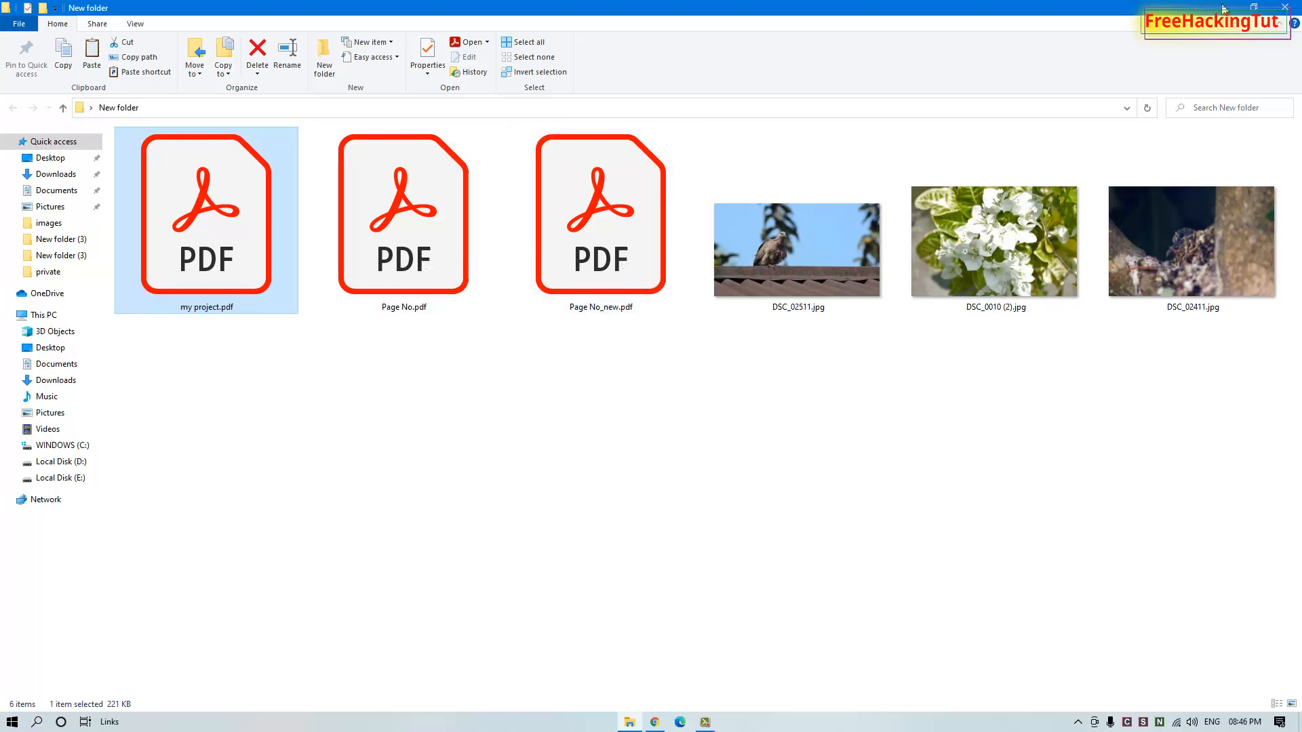
Step: Close the New folder window, leaving the desktop with the Adobe Acrobat DC shortcut
{"action": "left_click", "coordinate": [1253, 8]}
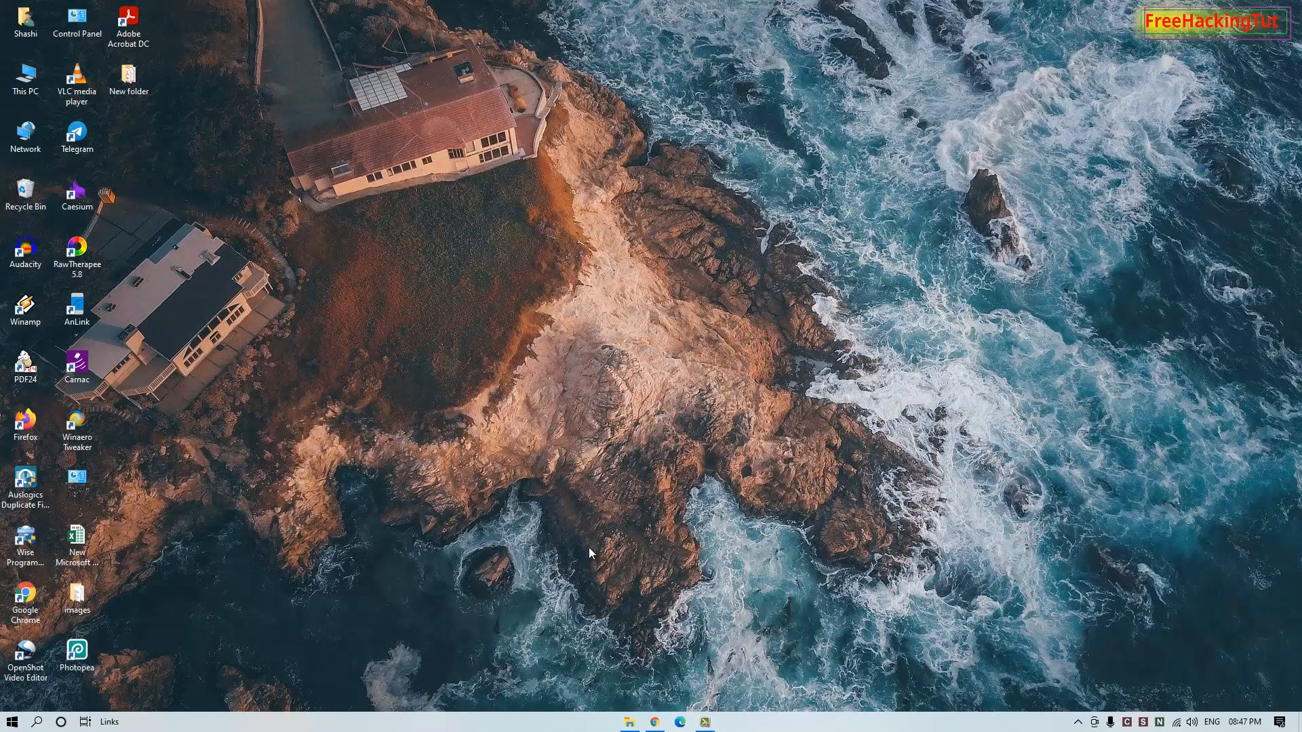
{"action": "mouse_move", "coordinate": [252, 236]}
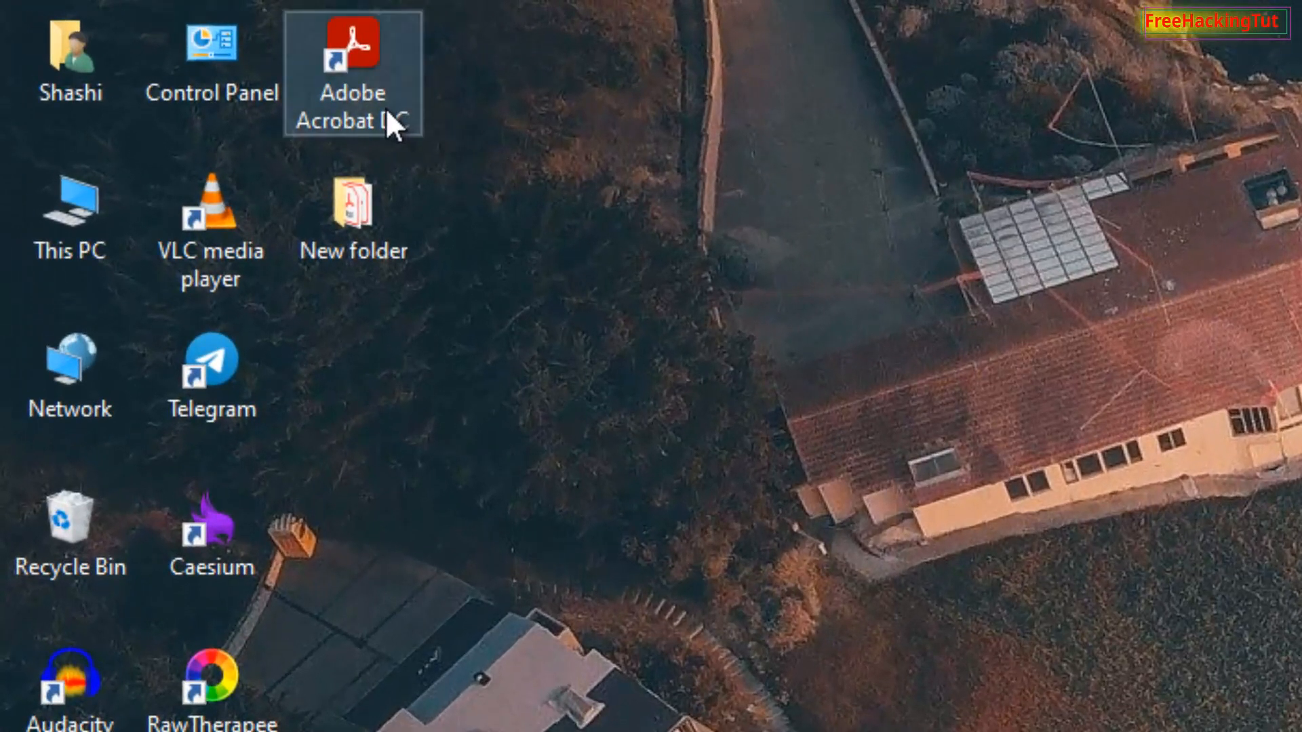
{"action": "mouse_move", "coordinate": [378, 121]}
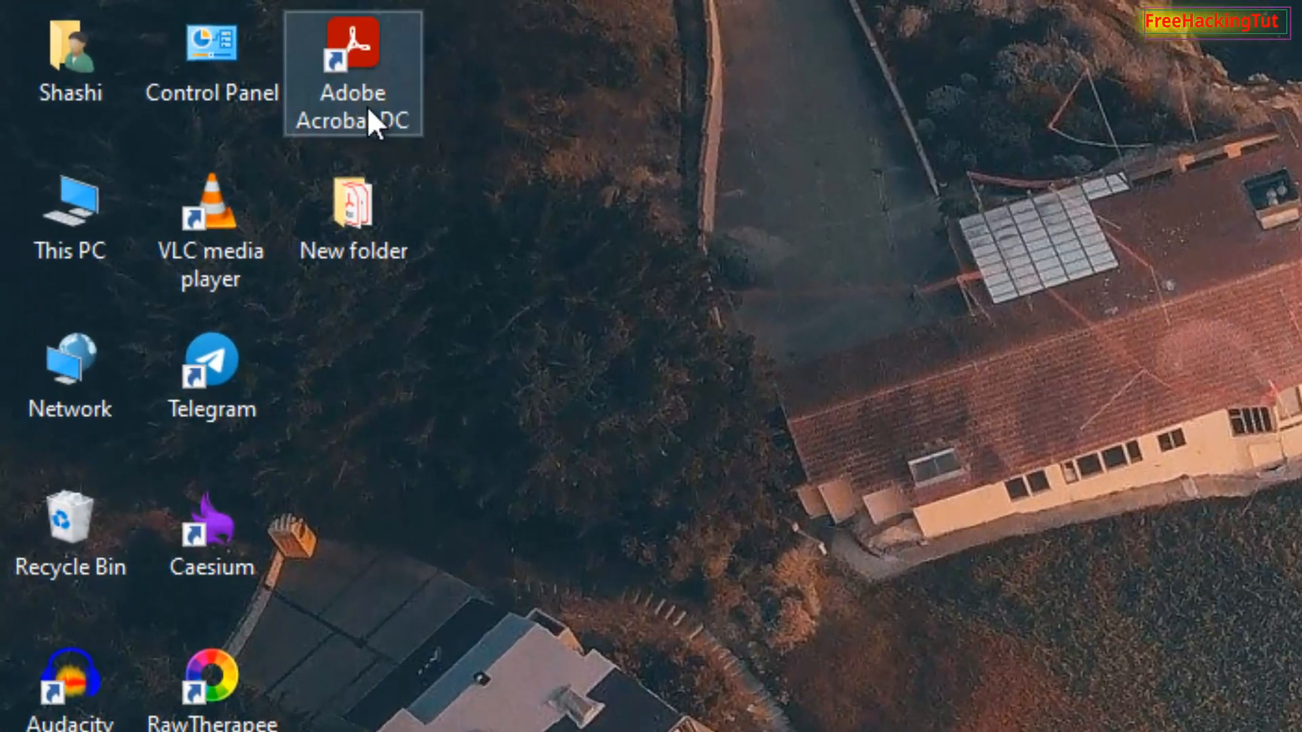
{"action": "mouse_move", "coordinate": [344, 133]}
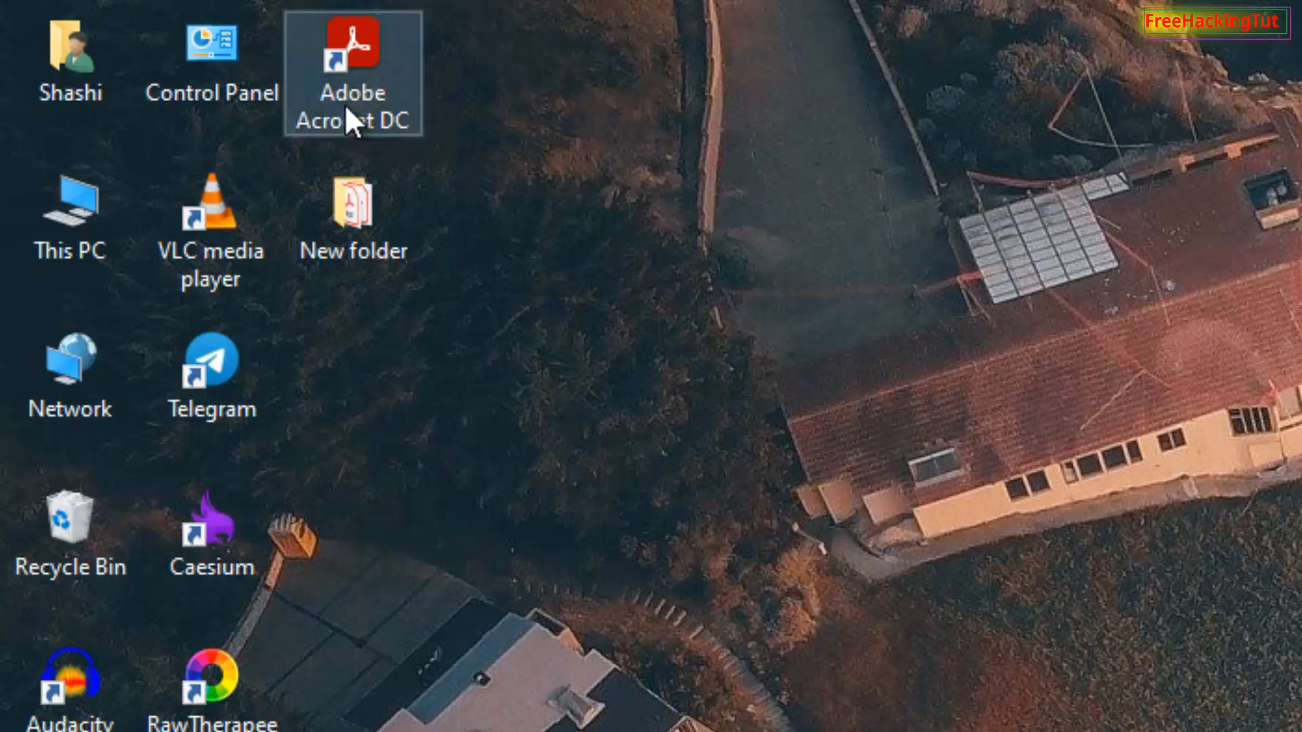
{"action": "mouse_move", "coordinate": [368, 133]}
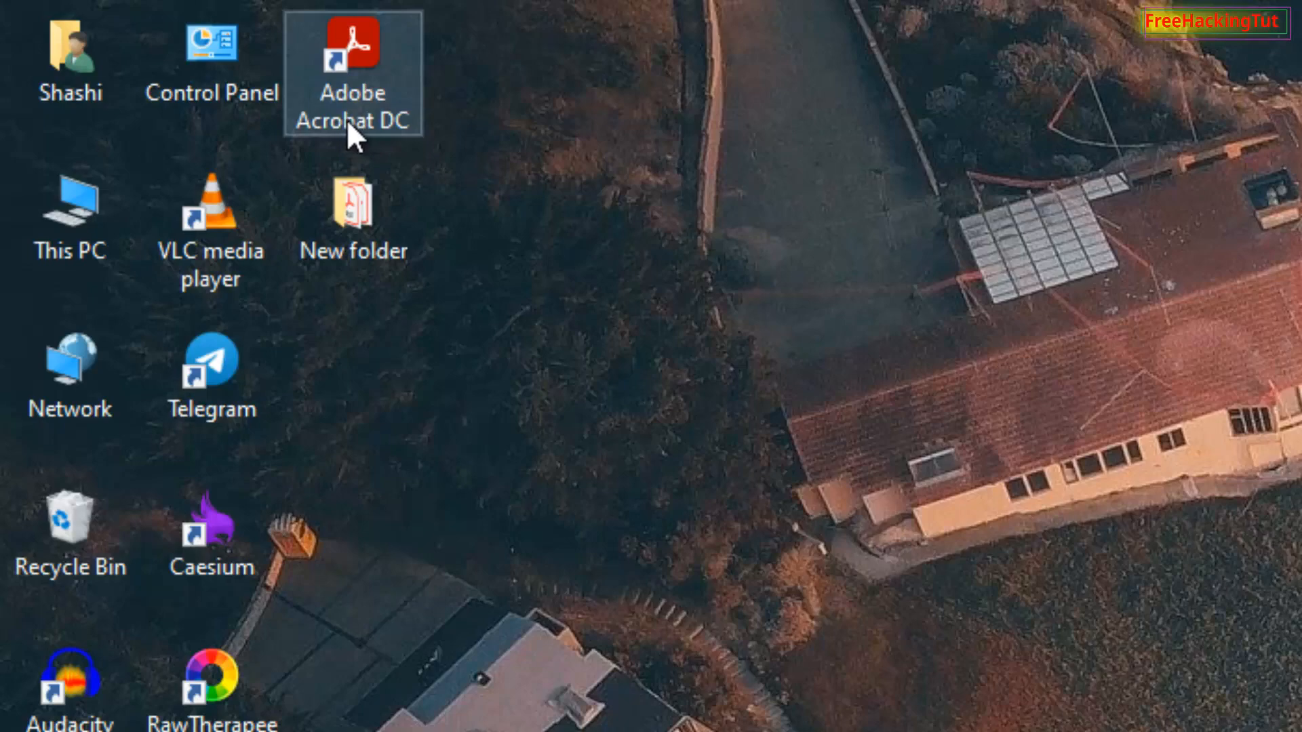
{"action": "mouse_move", "coordinate": [701, 312]}
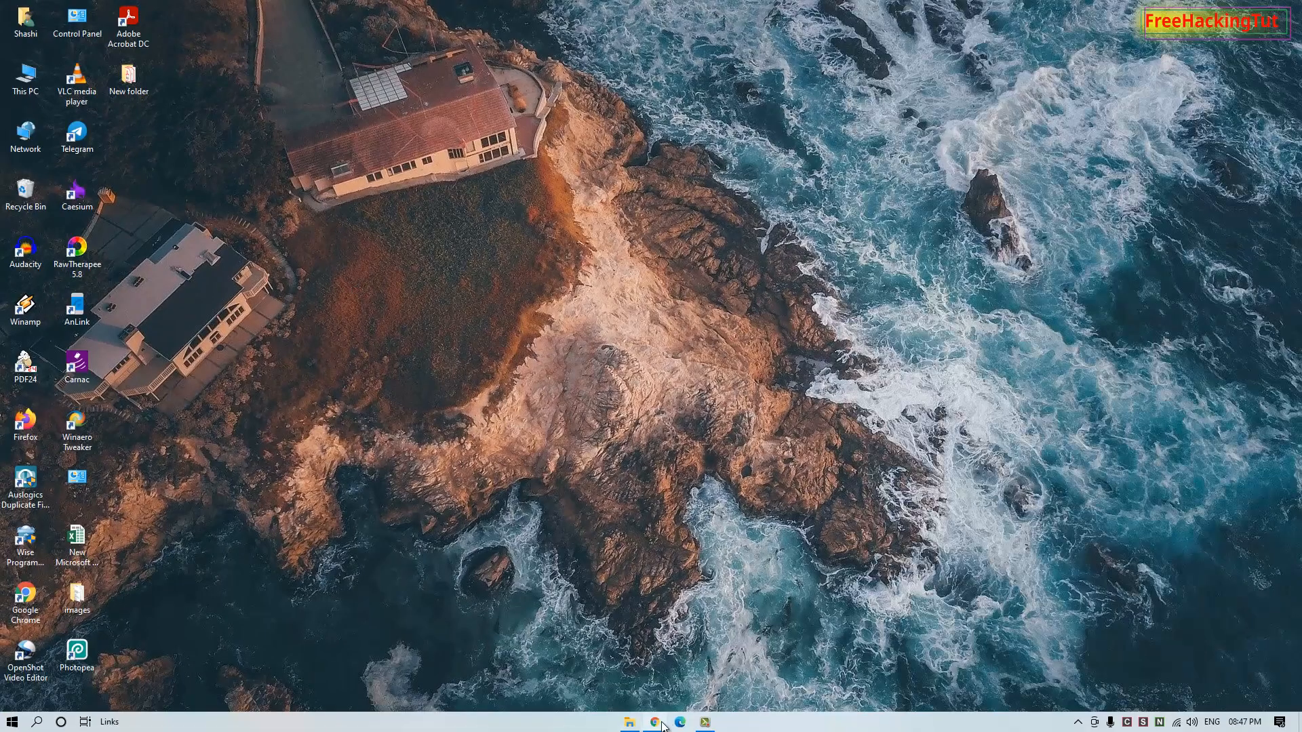
Step: Search Google for 'adobe reader' in Chrome
{"action": "left_click", "coordinate": [655, 721]}
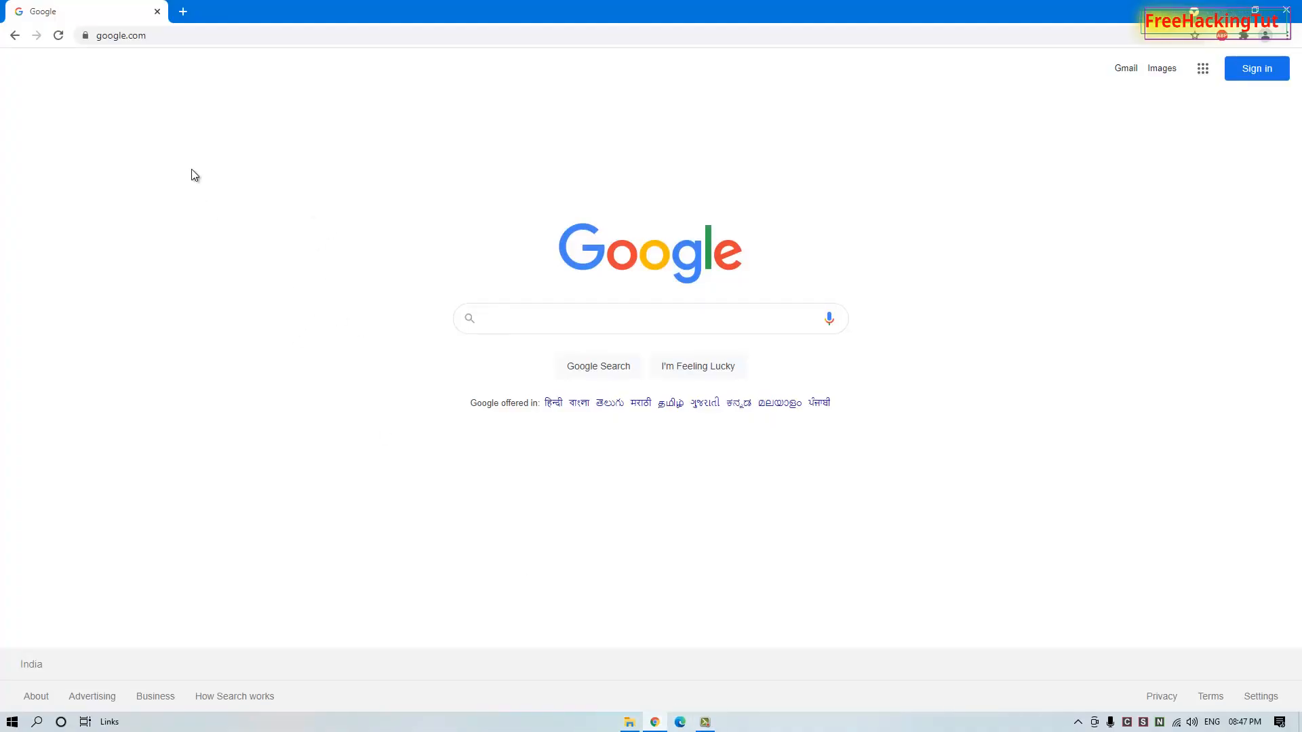
{"action": "mouse_move", "coordinate": [241, 98]}
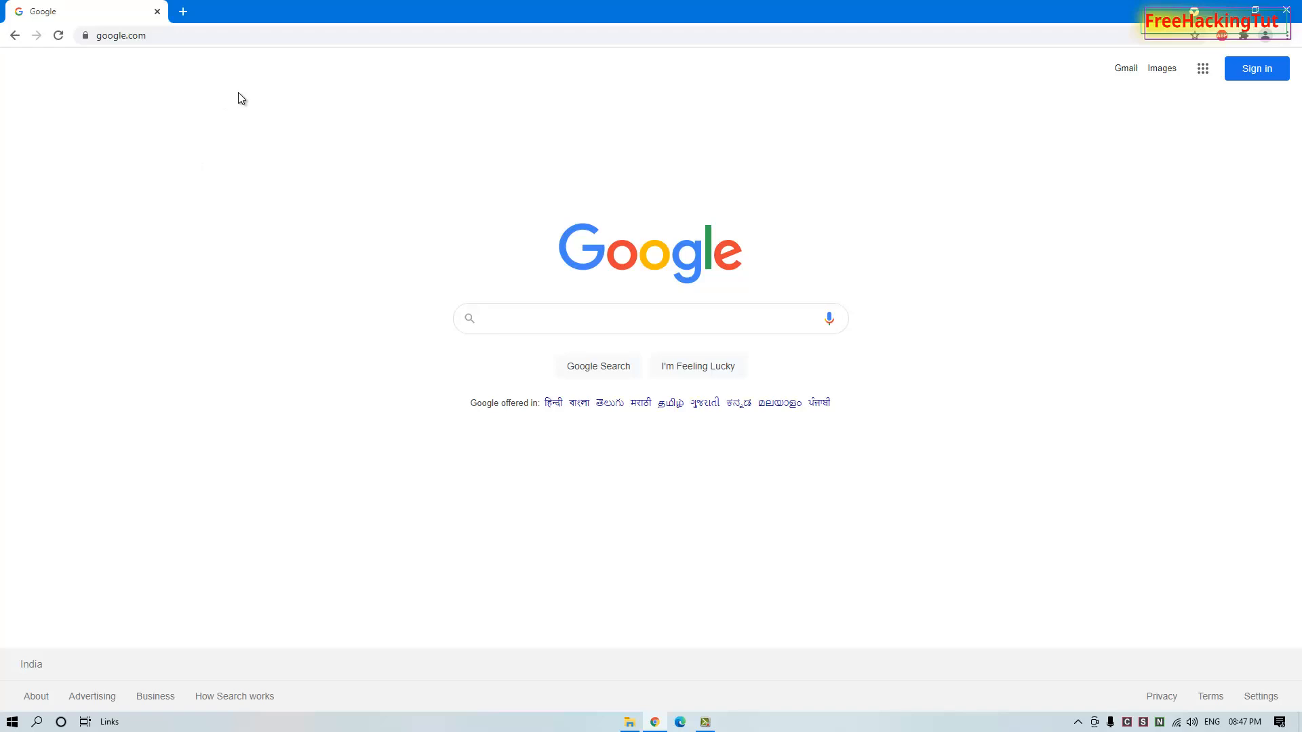
{"action": "left_click", "coordinate": [649, 318]}
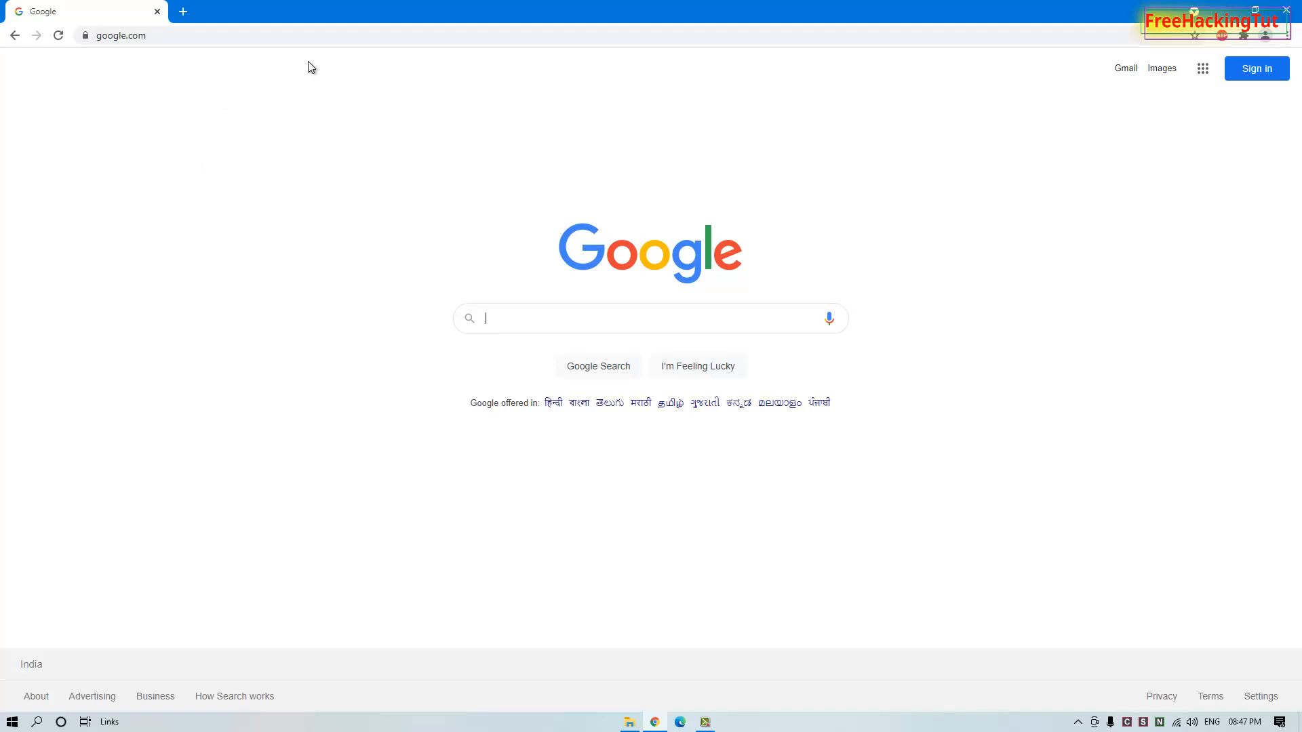
{"action": "mouse_move", "coordinate": [438, 291]}
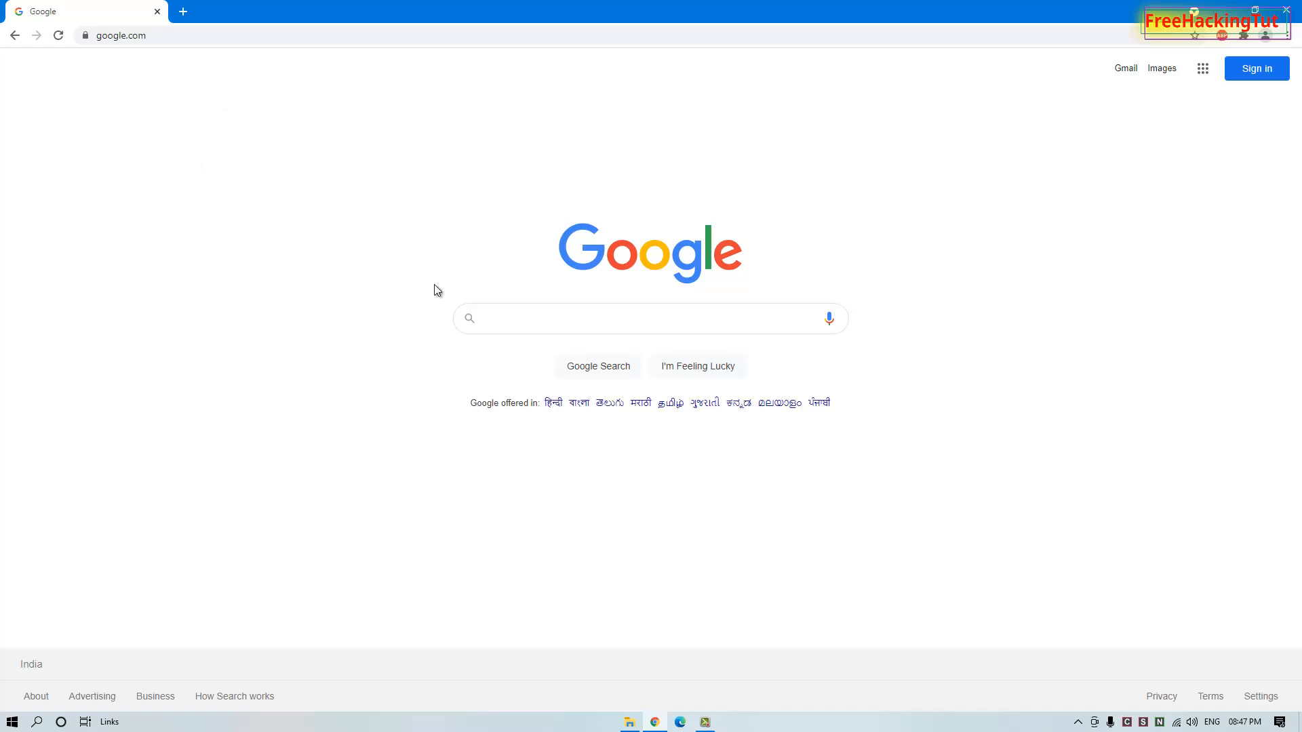
{"action": "left_click", "coordinate": [650, 317]}
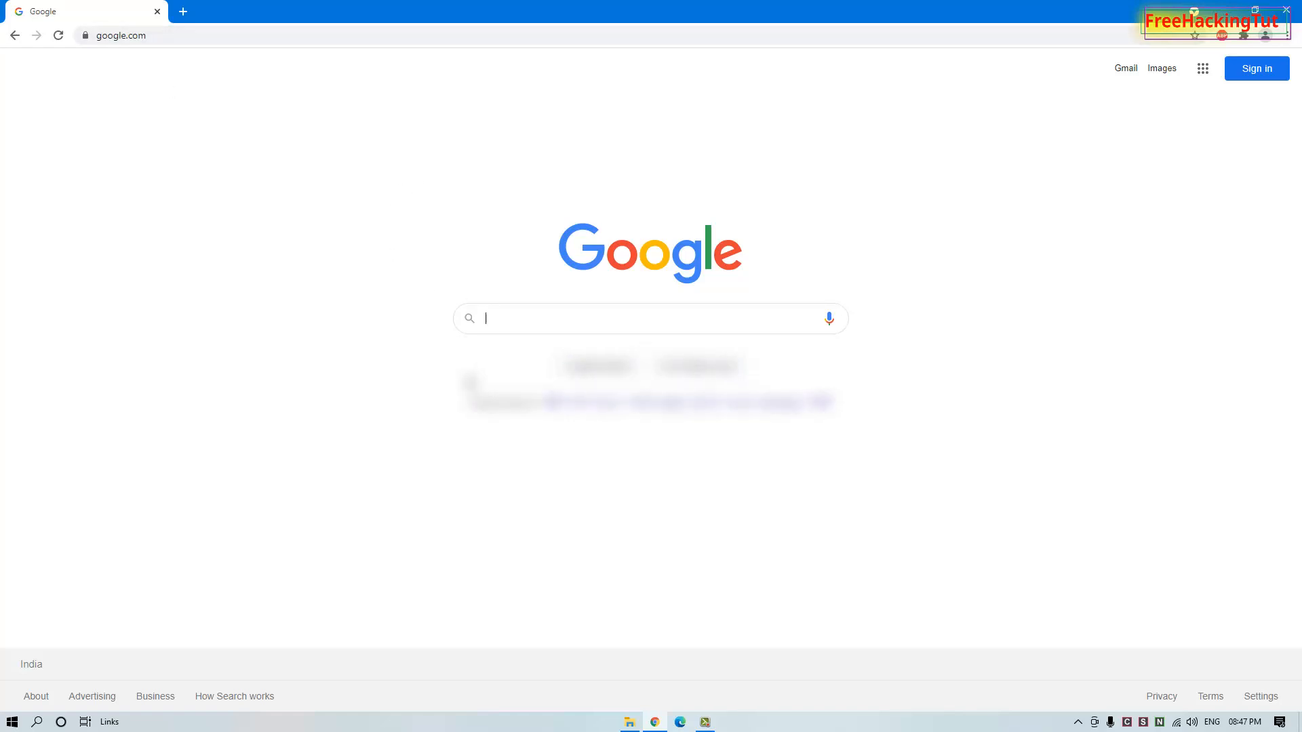
{"action": "type", "text": "a"}
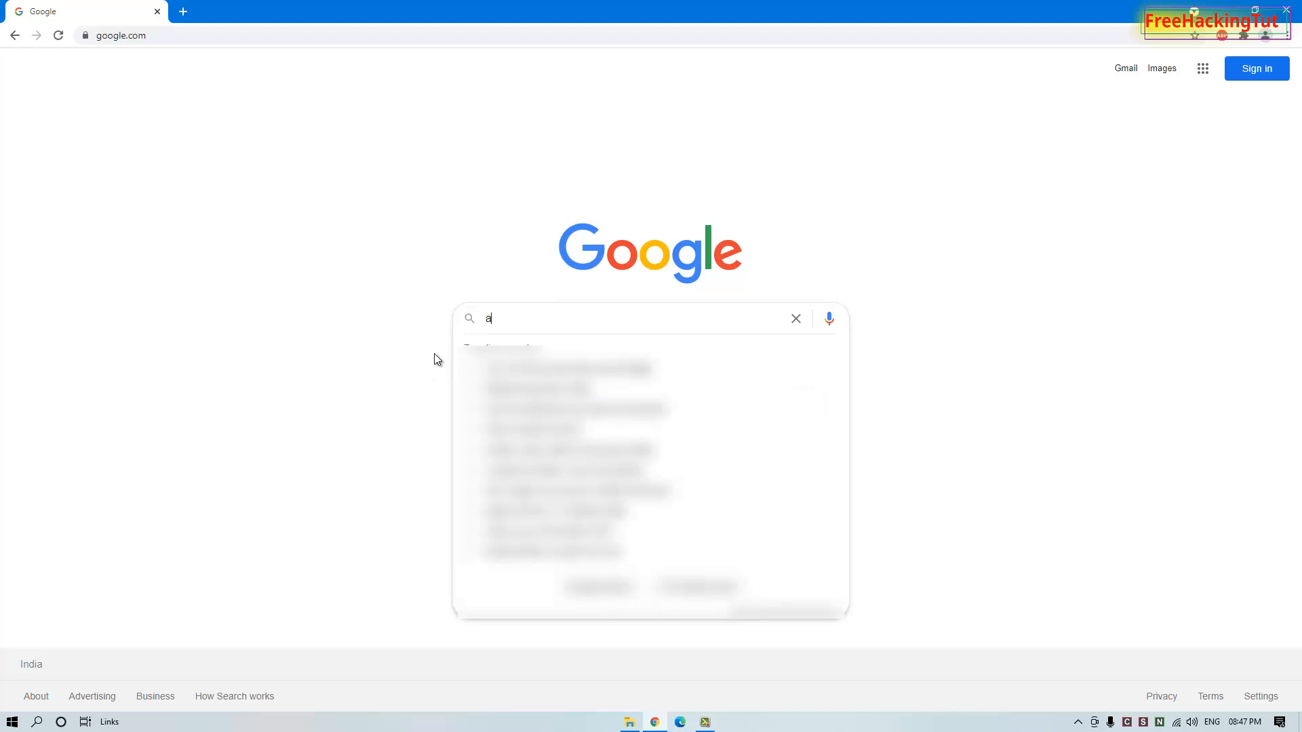
{"action": "type", "text": "do"}
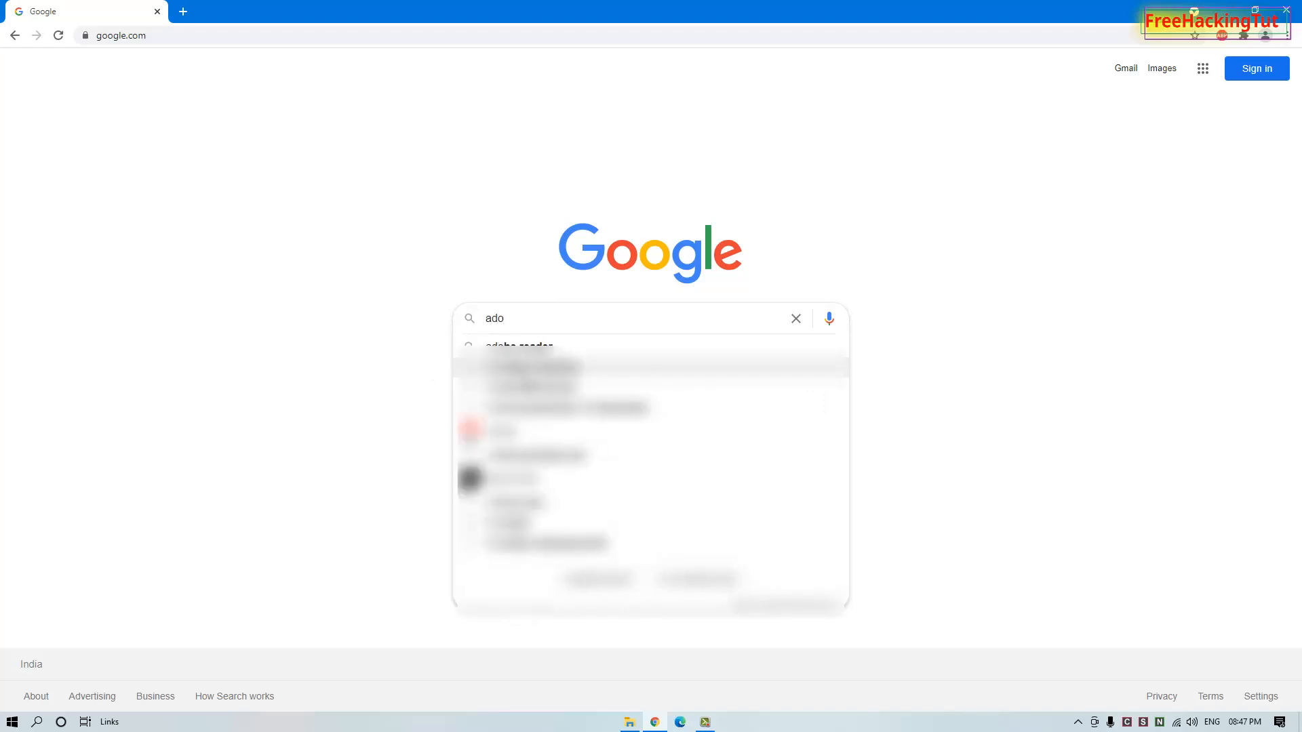
{"action": "left_click", "coordinate": [518, 346]}
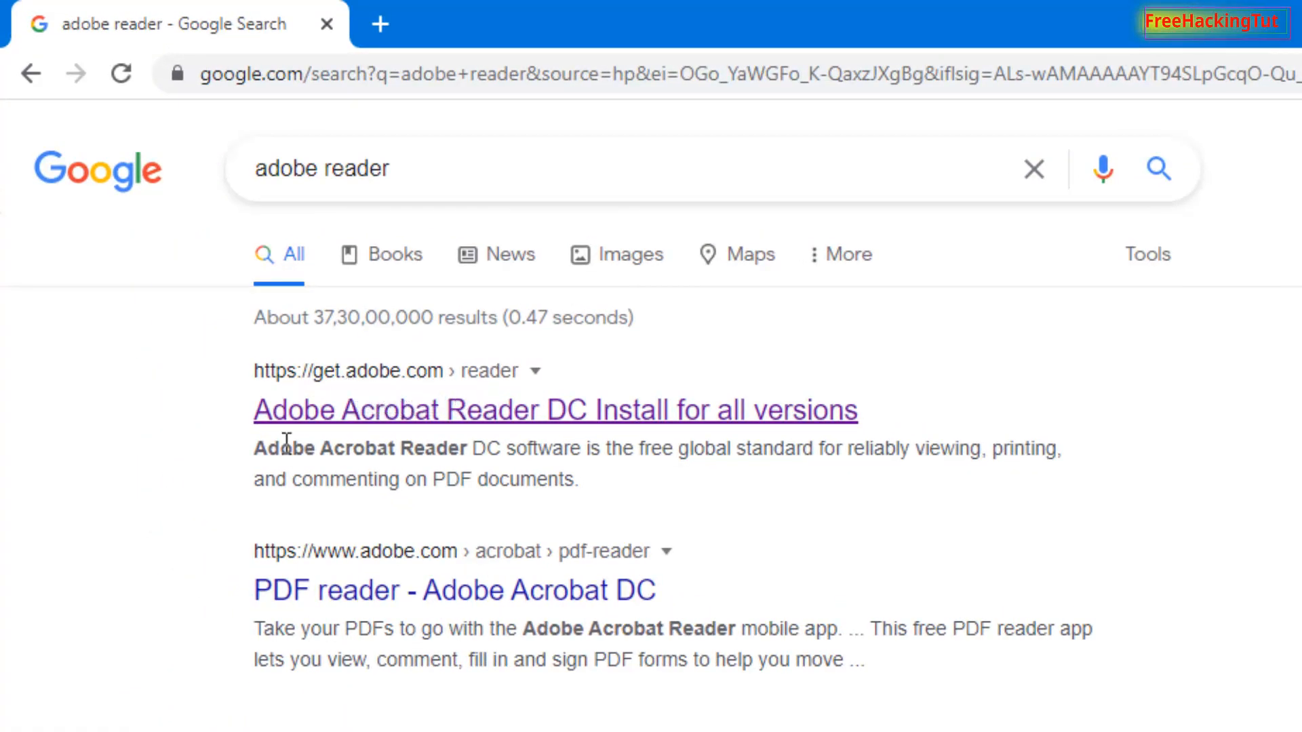
{"action": "mouse_move", "coordinate": [419, 438]}
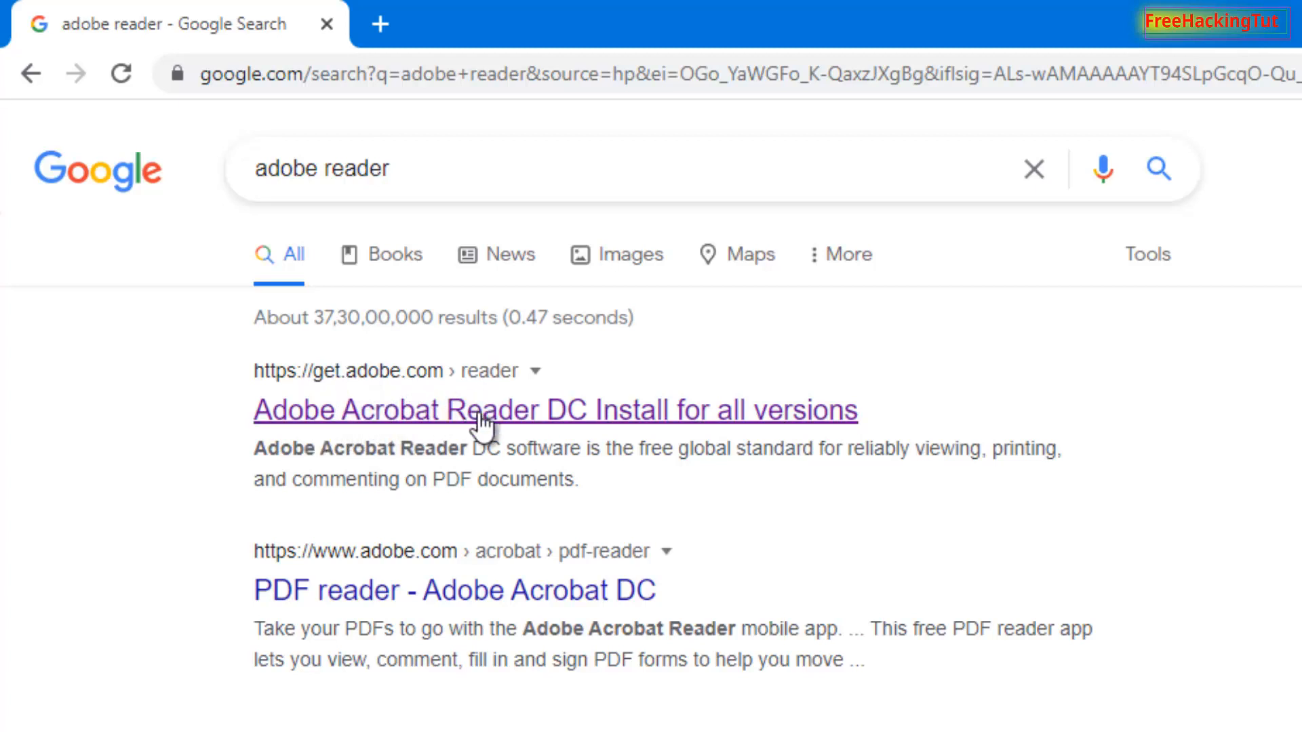
Step: Open the Adobe Acrobat Reader DC install result from get.adobe.com
{"action": "left_click", "coordinate": [555, 409]}
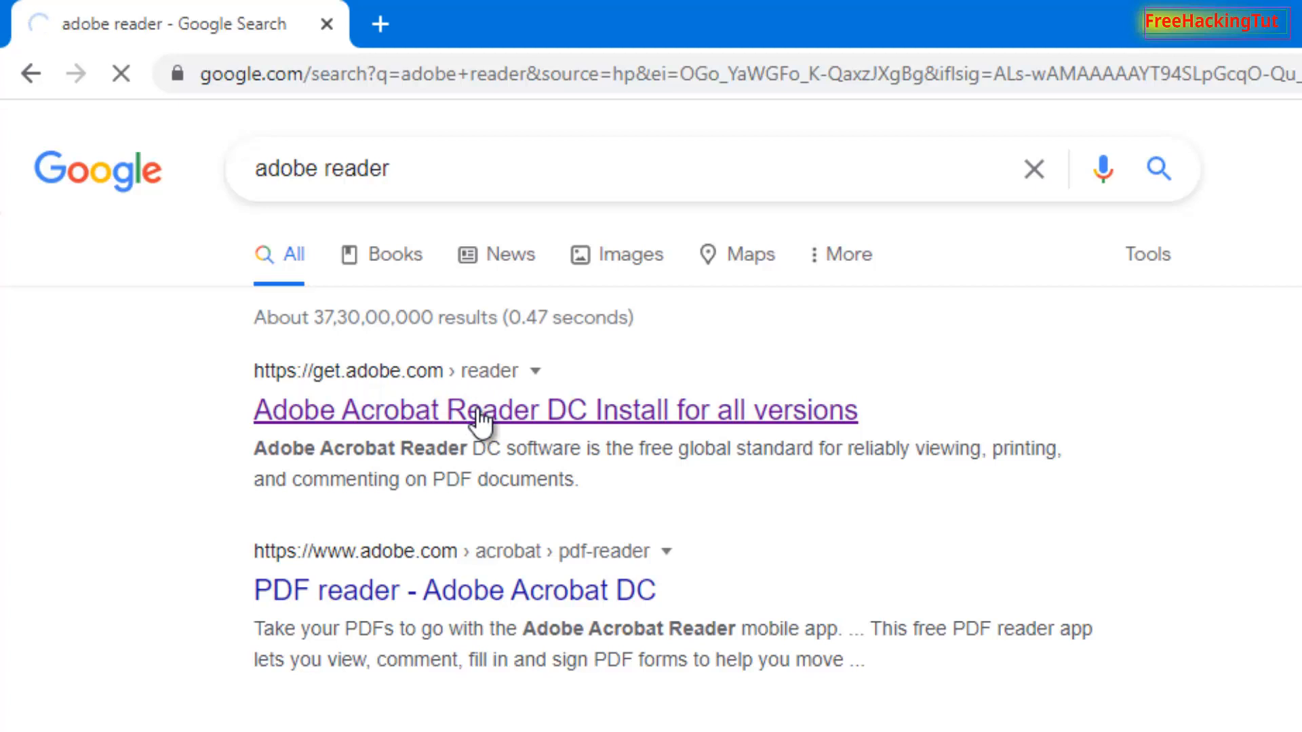
Step: Start the Adobe Acrobat Reader DC download from Adobe's Reader page
{"action": "left_click", "coordinate": [555, 409]}
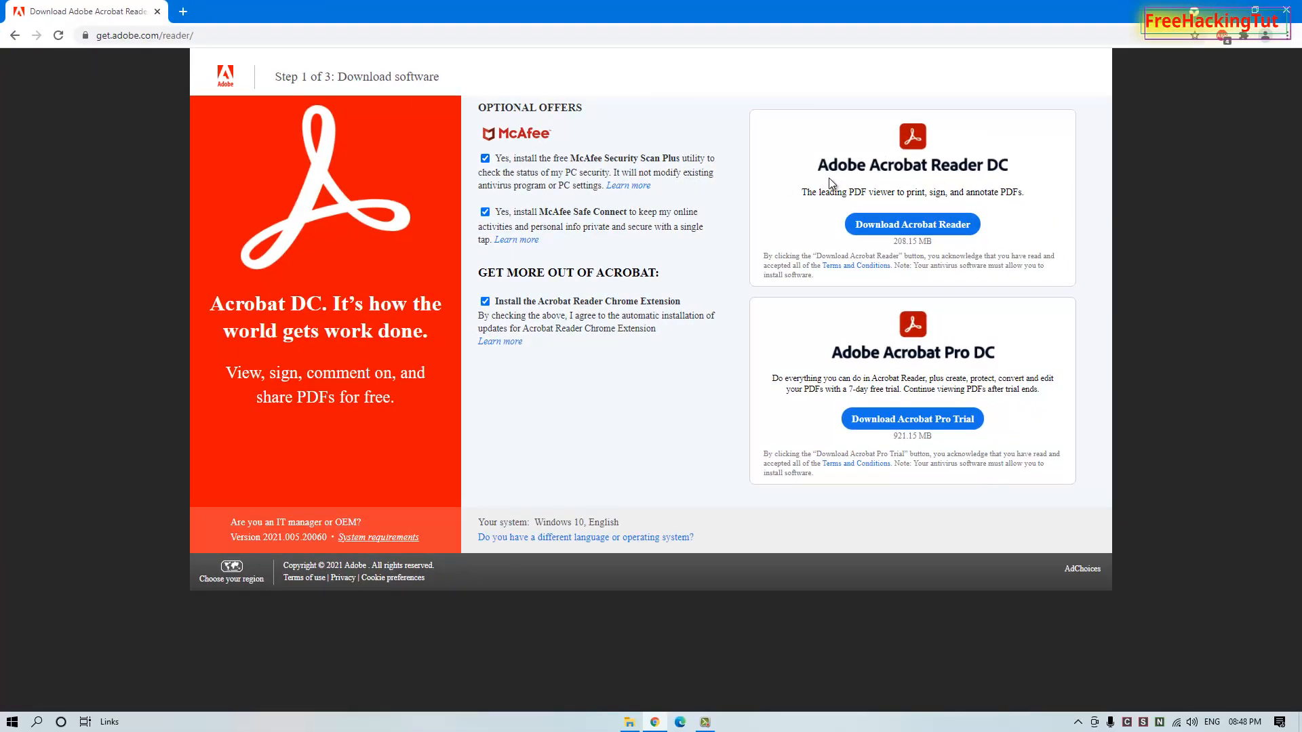
{"action": "mouse_move", "coordinate": [1002, 179]}
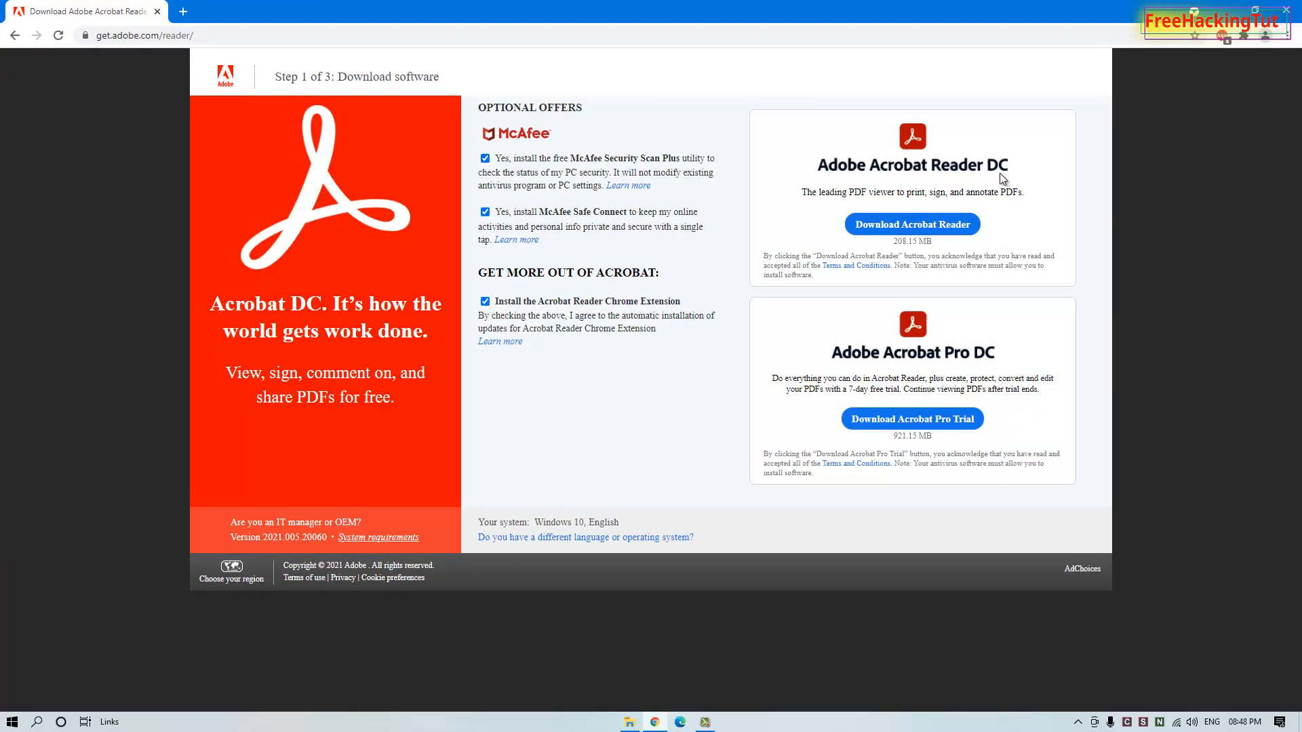
{"action": "mouse_move", "coordinate": [939, 241]}
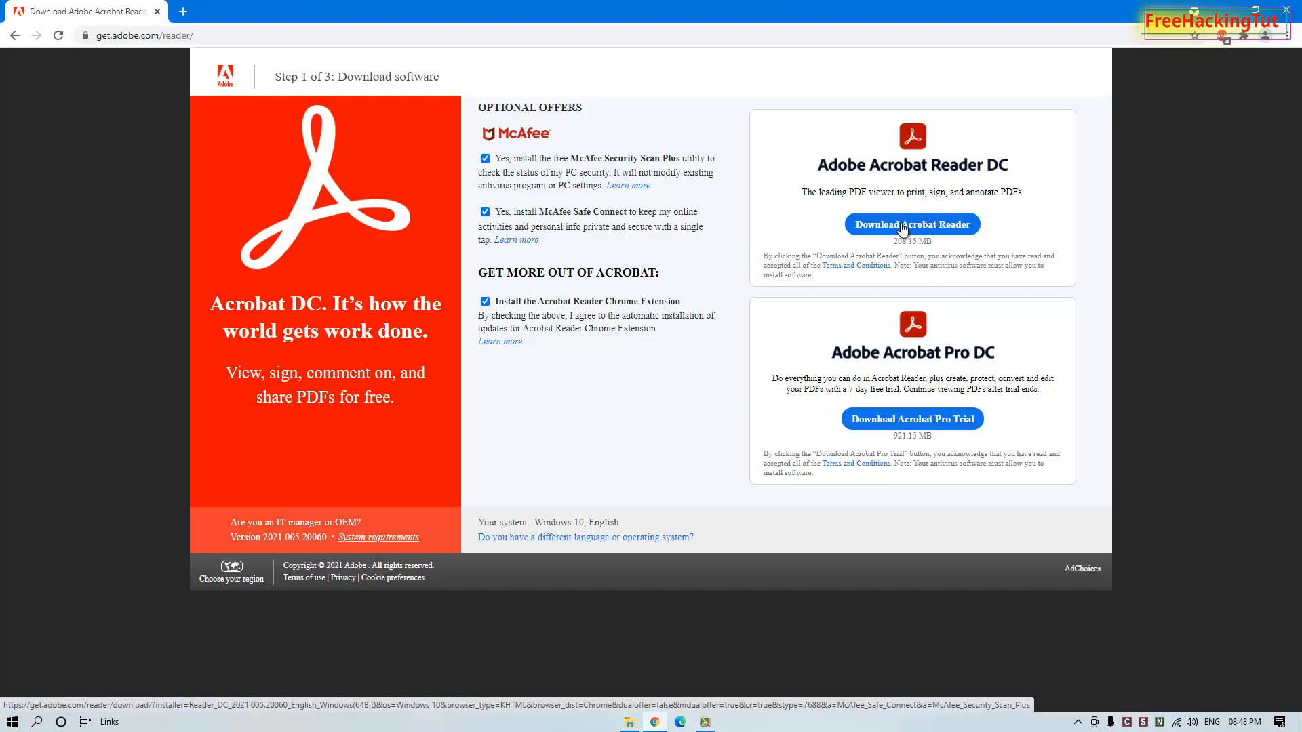
{"action": "mouse_move", "coordinate": [932, 228]}
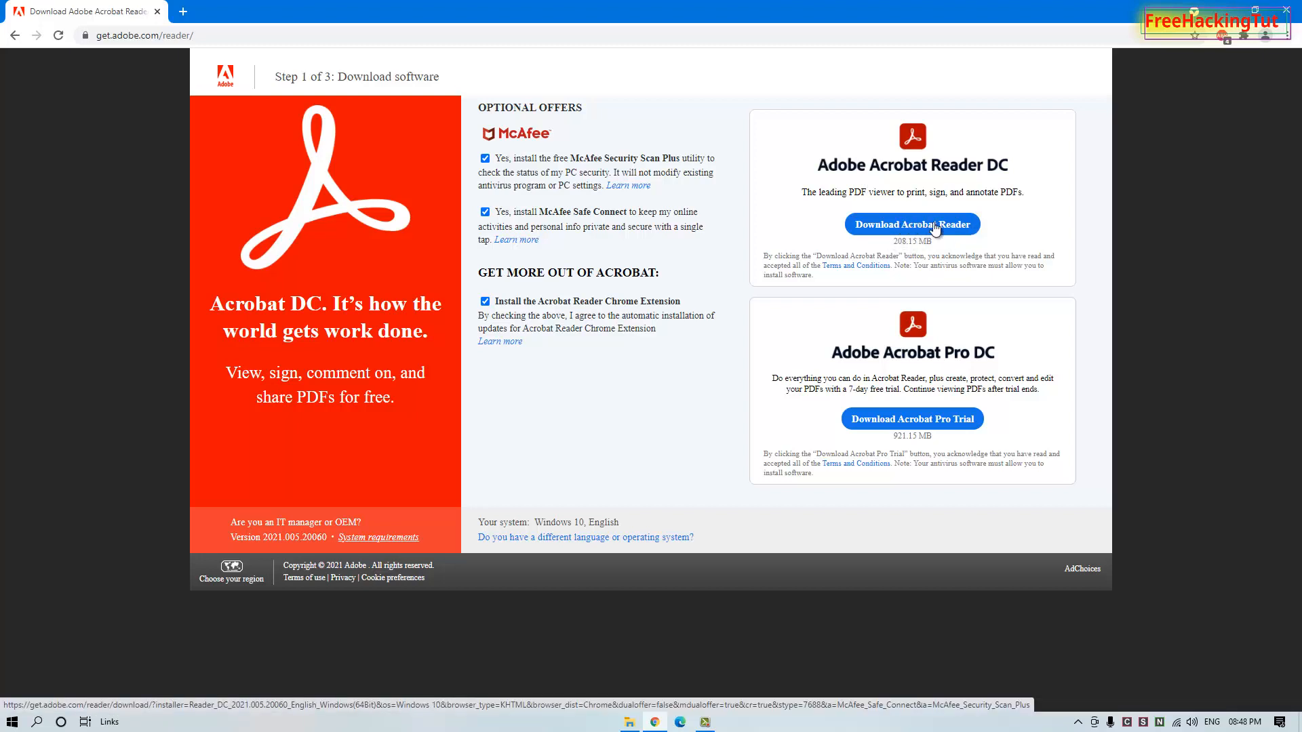
{"action": "mouse_move", "coordinate": [895, 265]}
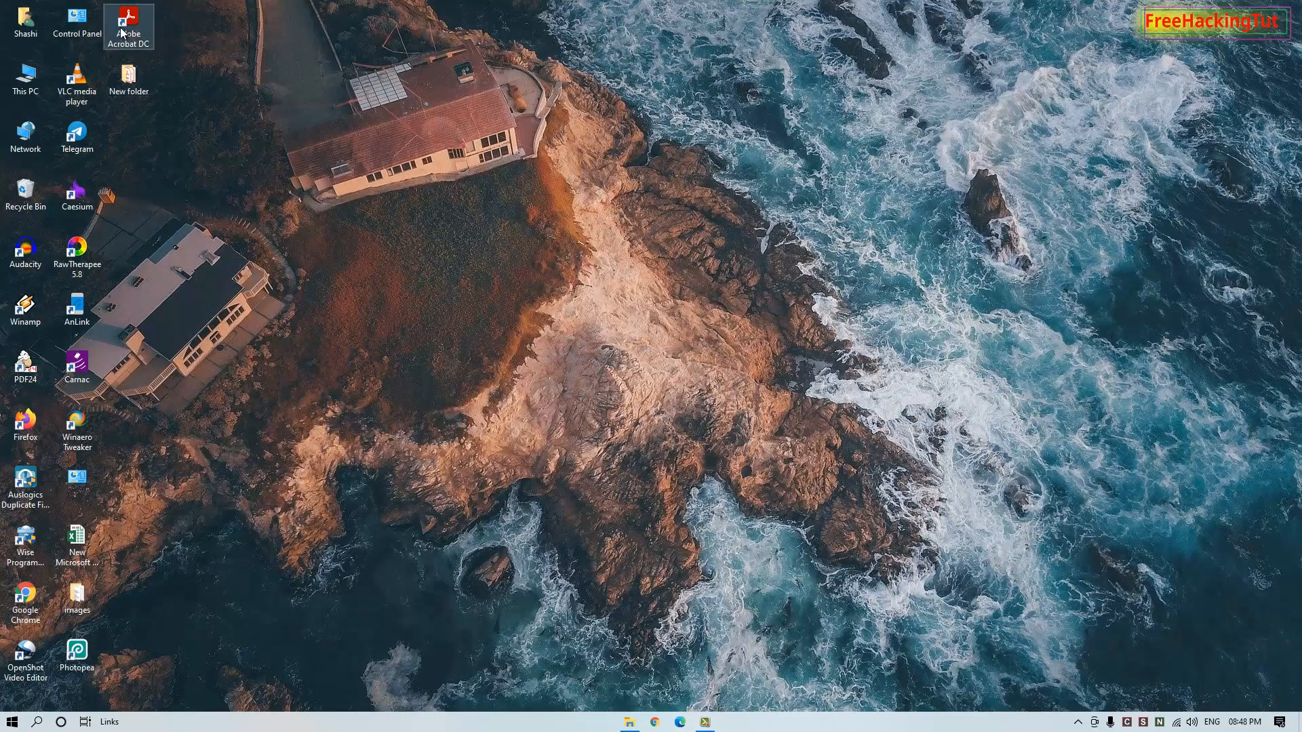
Step: Launch Adobe Acrobat Reader DC from the desktop and bring up its Edit menu
{"action": "double_click", "coordinate": [129, 20]}
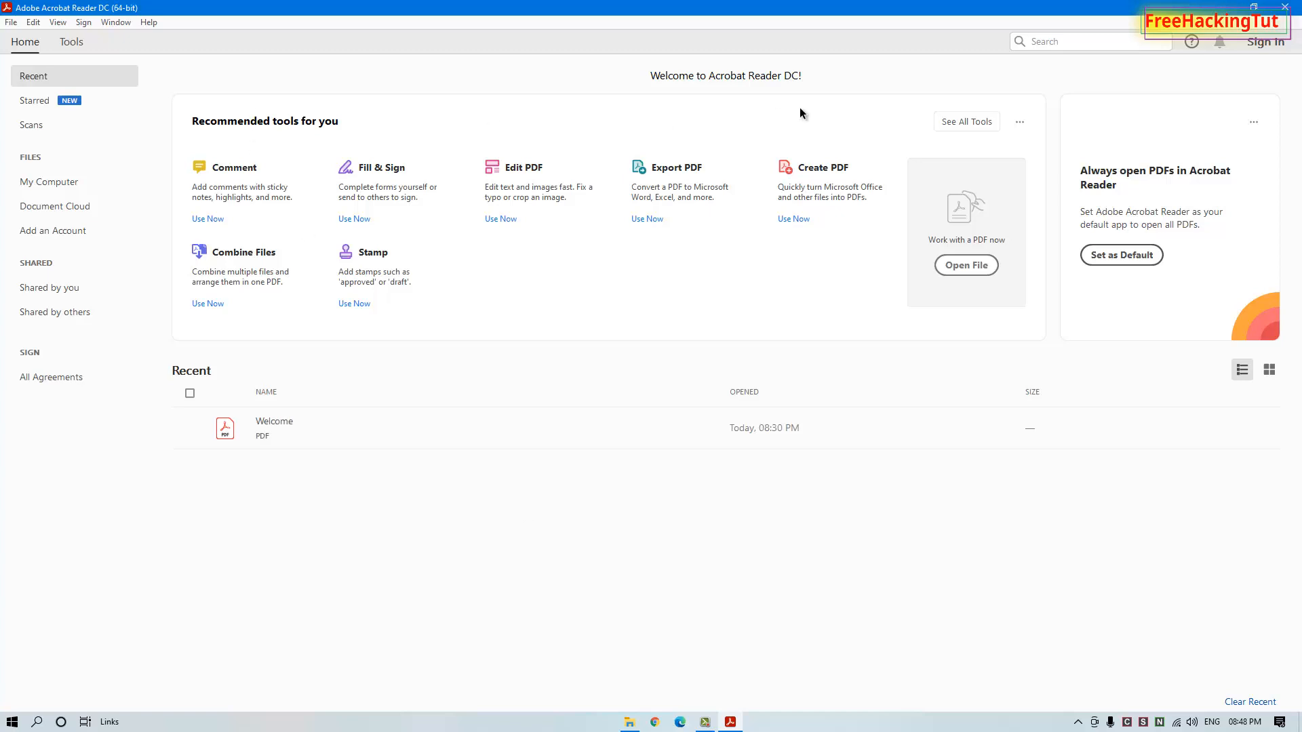
{"action": "mouse_move", "coordinate": [1121, 255]}
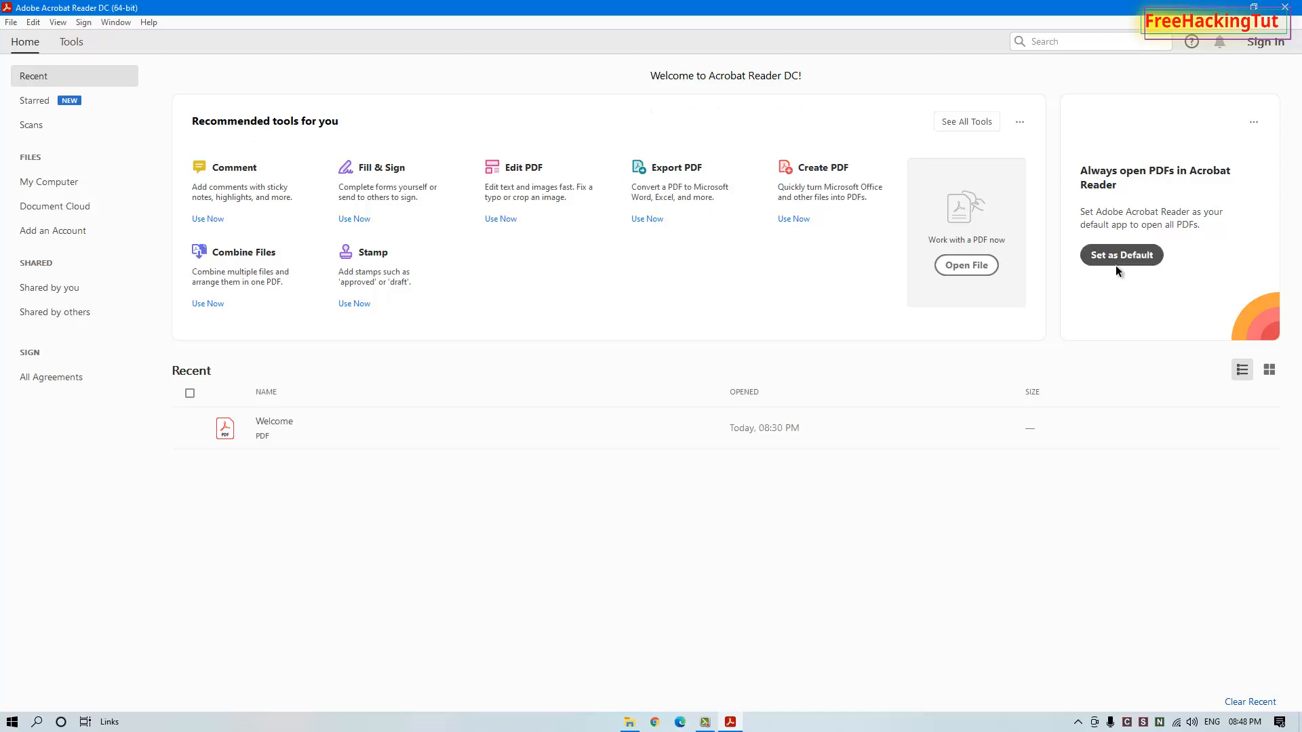
{"action": "left_click", "coordinate": [1121, 255]}
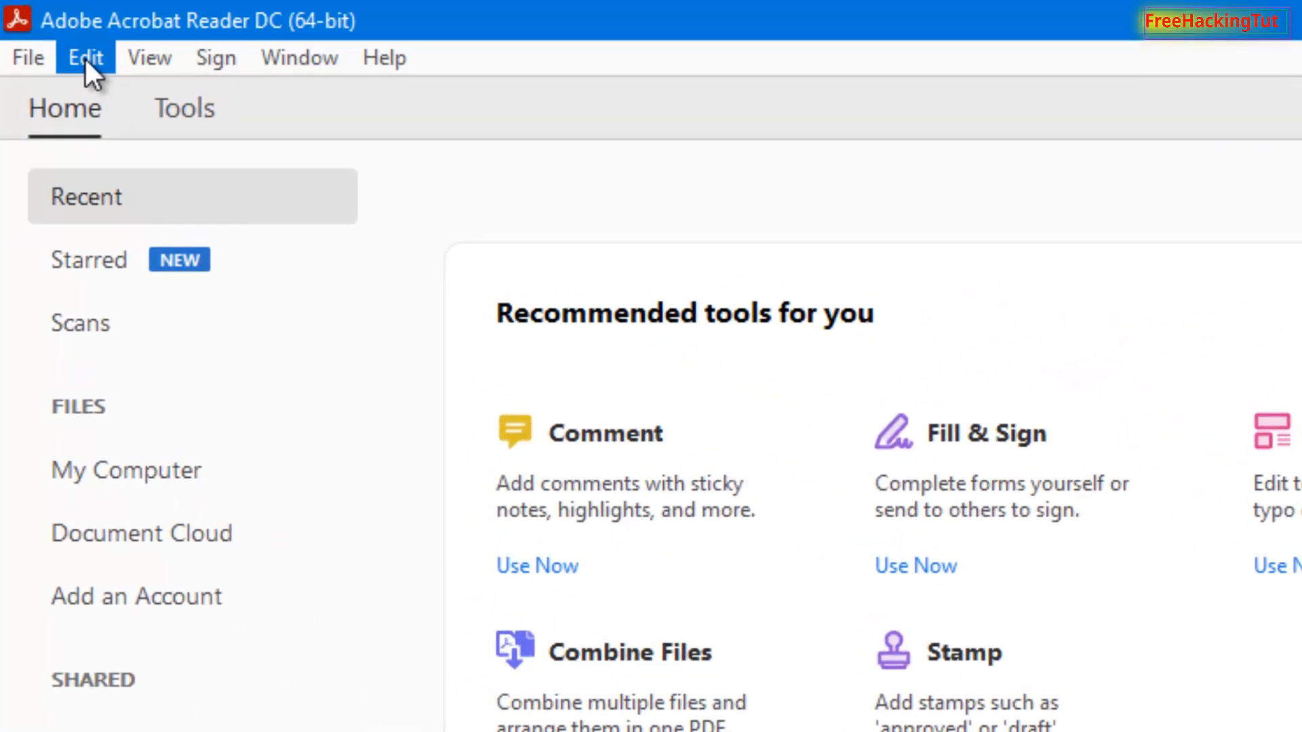
{"action": "left_click", "coordinate": [84, 57]}
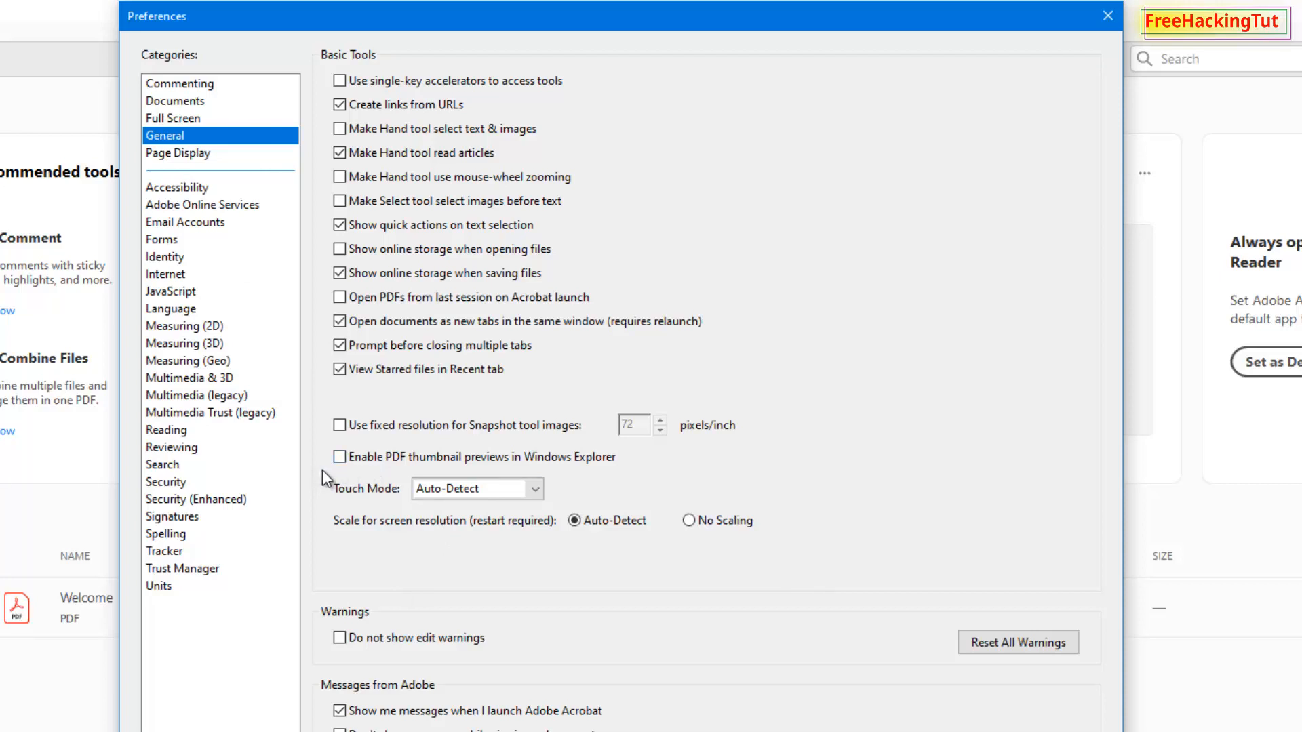
{"action": "mouse_move", "coordinate": [390, 476]}
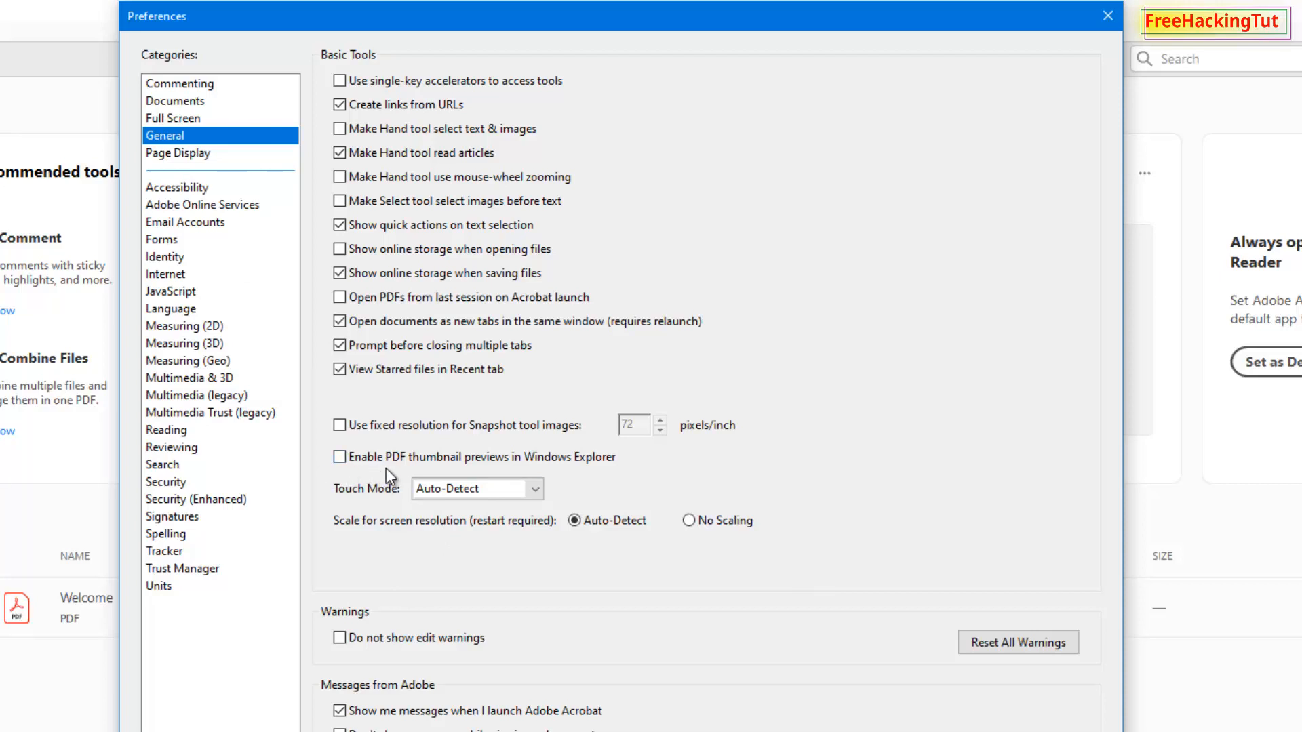
{"action": "mouse_move", "coordinate": [517, 479]}
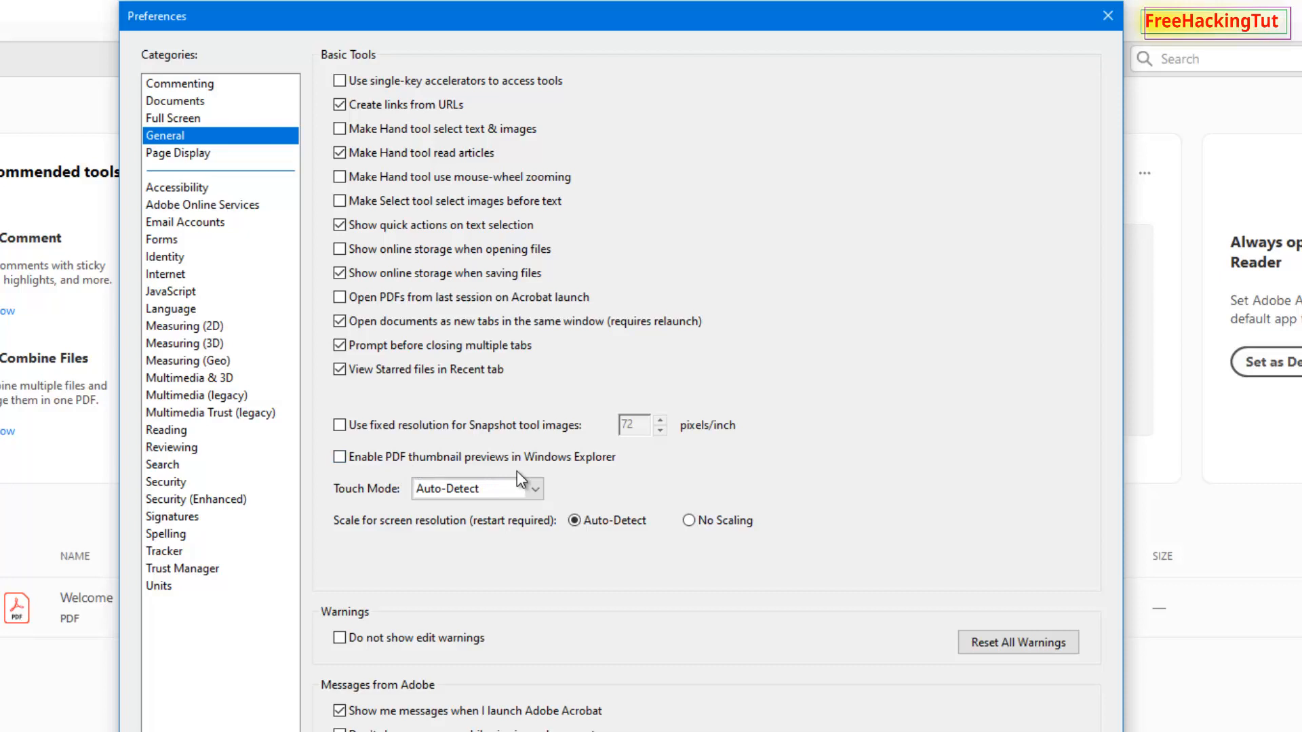
{"action": "mouse_move", "coordinate": [343, 484]}
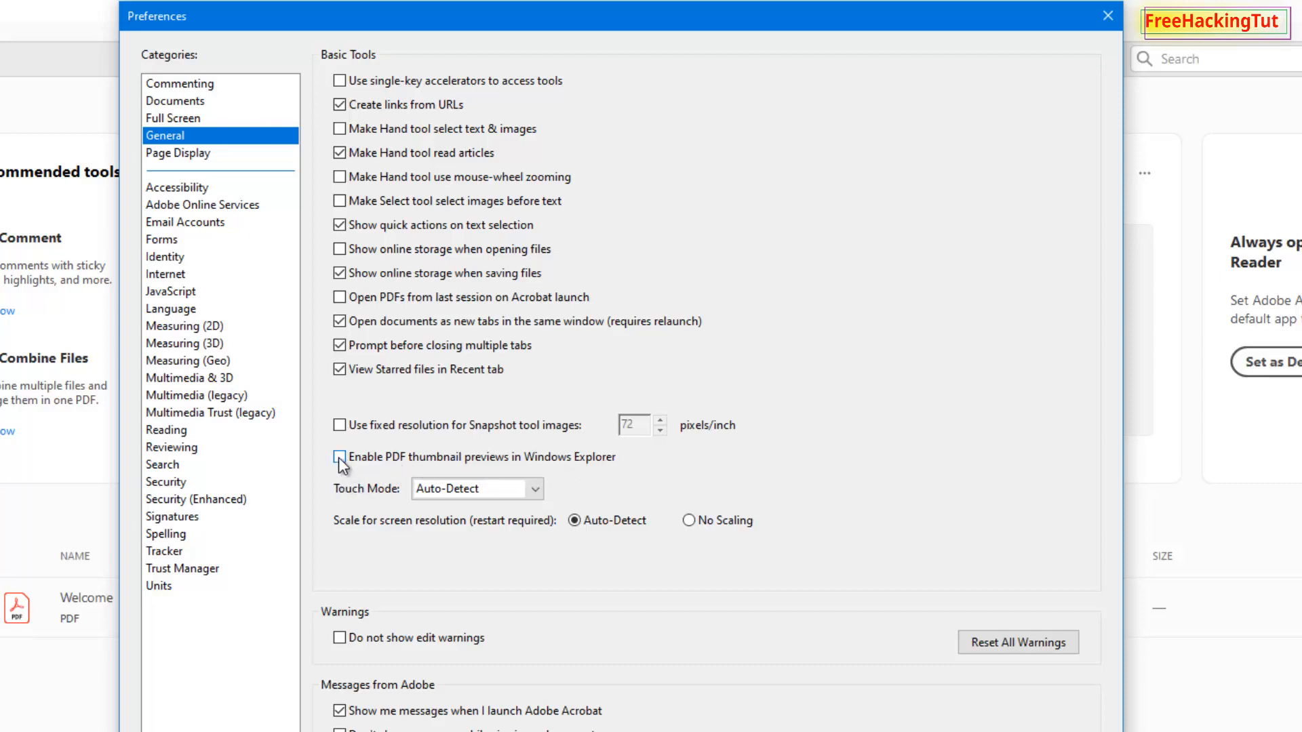
Step: Tick 'Enable PDF thumbnail previews in Windows Explorer' in the General preferences
{"action": "left_click", "coordinate": [339, 457]}
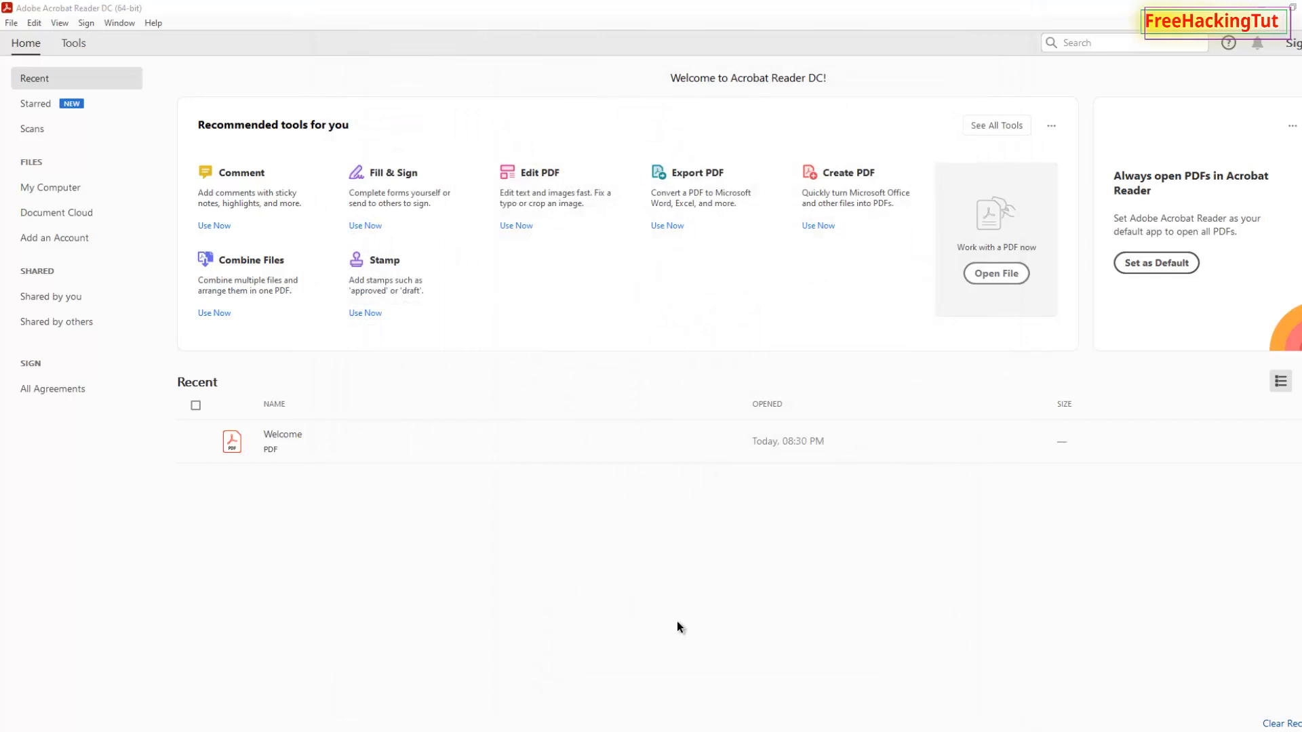
{"action": "mouse_move", "coordinate": [549, 591]}
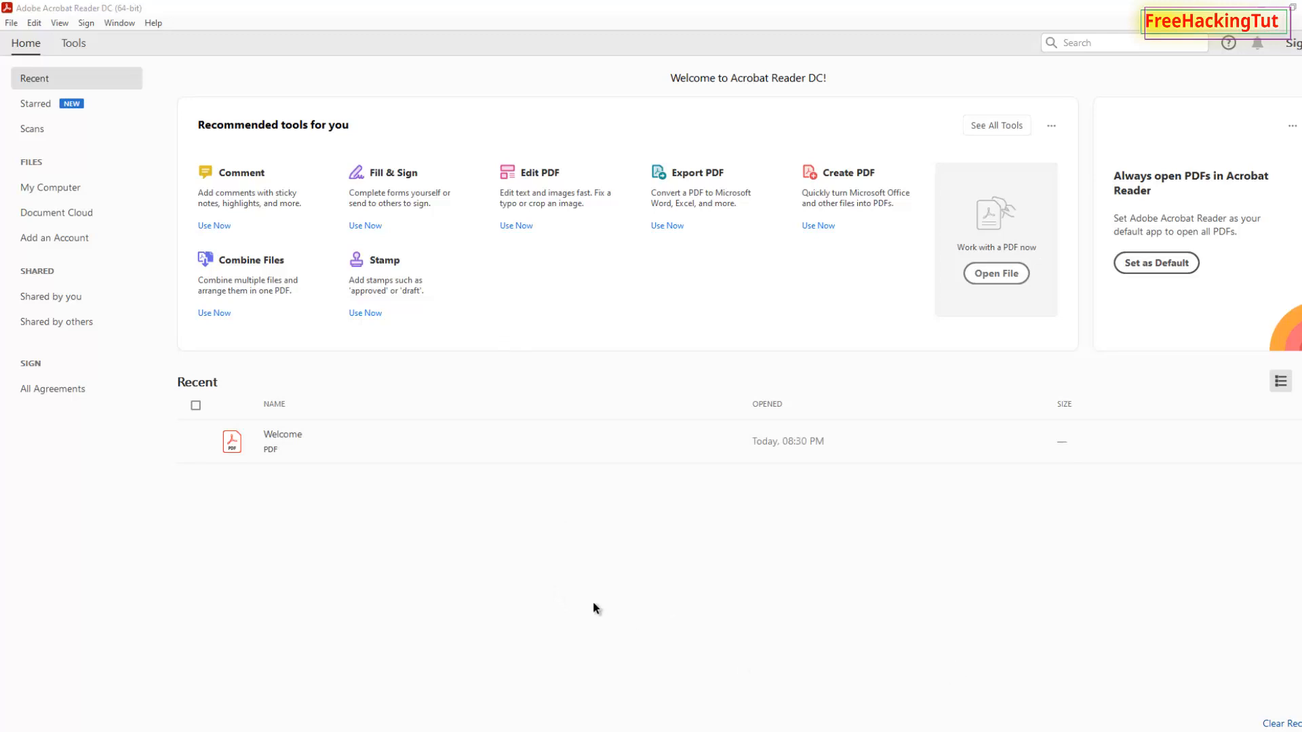
{"action": "mouse_move", "coordinate": [1013, 635]}
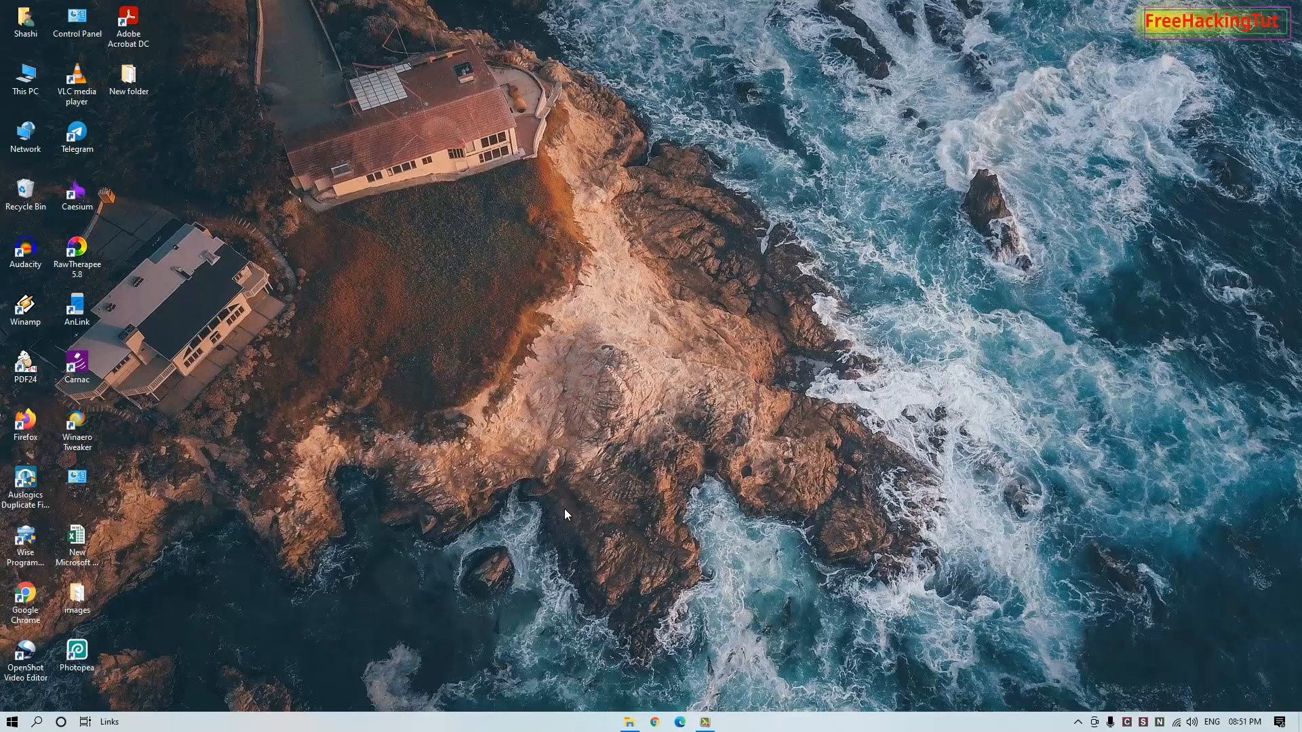
{"action": "mouse_move", "coordinate": [626, 557]}
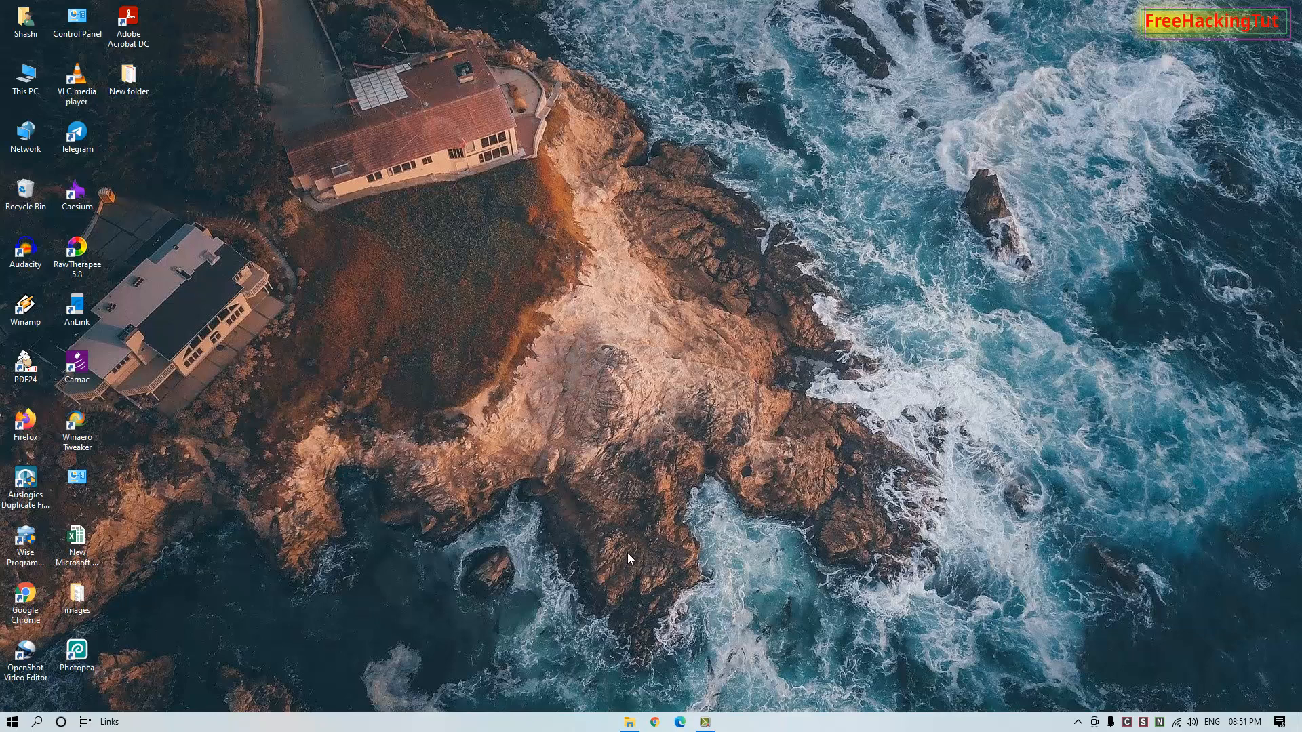
{"action": "mouse_move", "coordinate": [616, 557]}
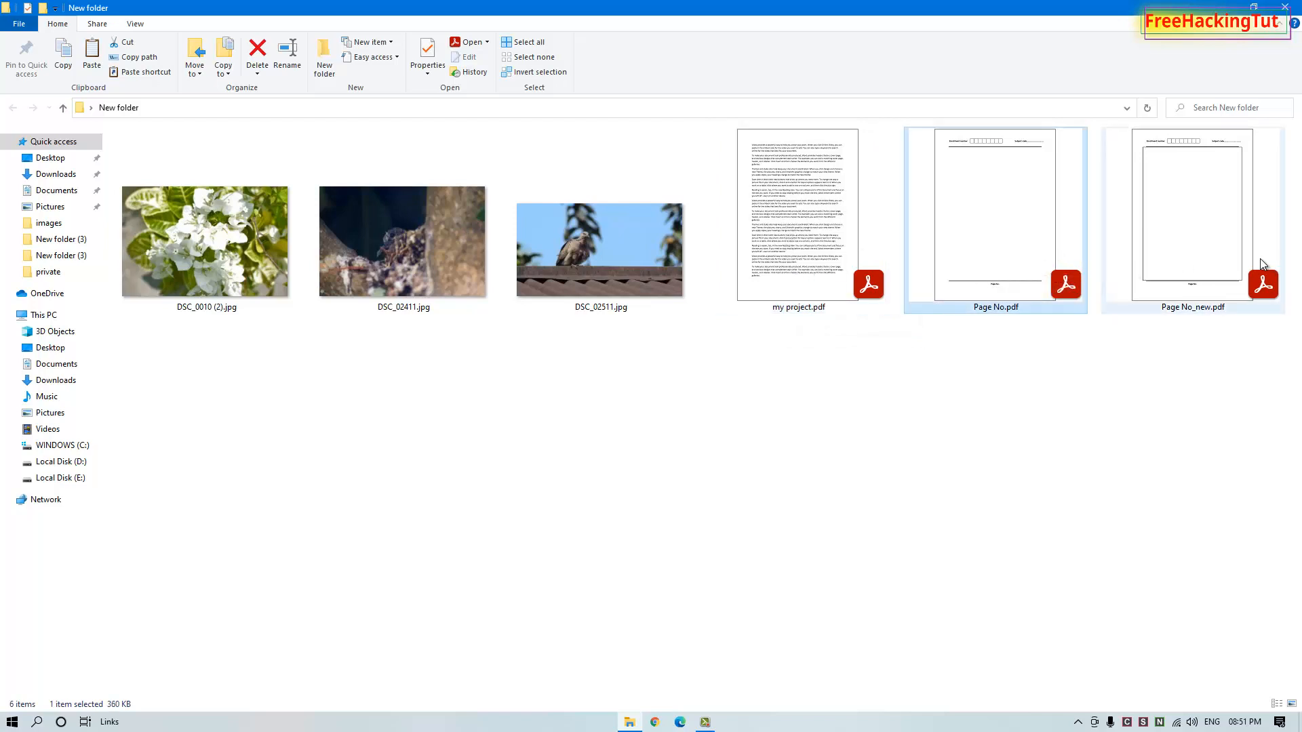
Step: Select my project.pdf and Page No_new.pdf to confirm their page thumbnail previews
{"action": "left_click", "coordinate": [797, 220]}
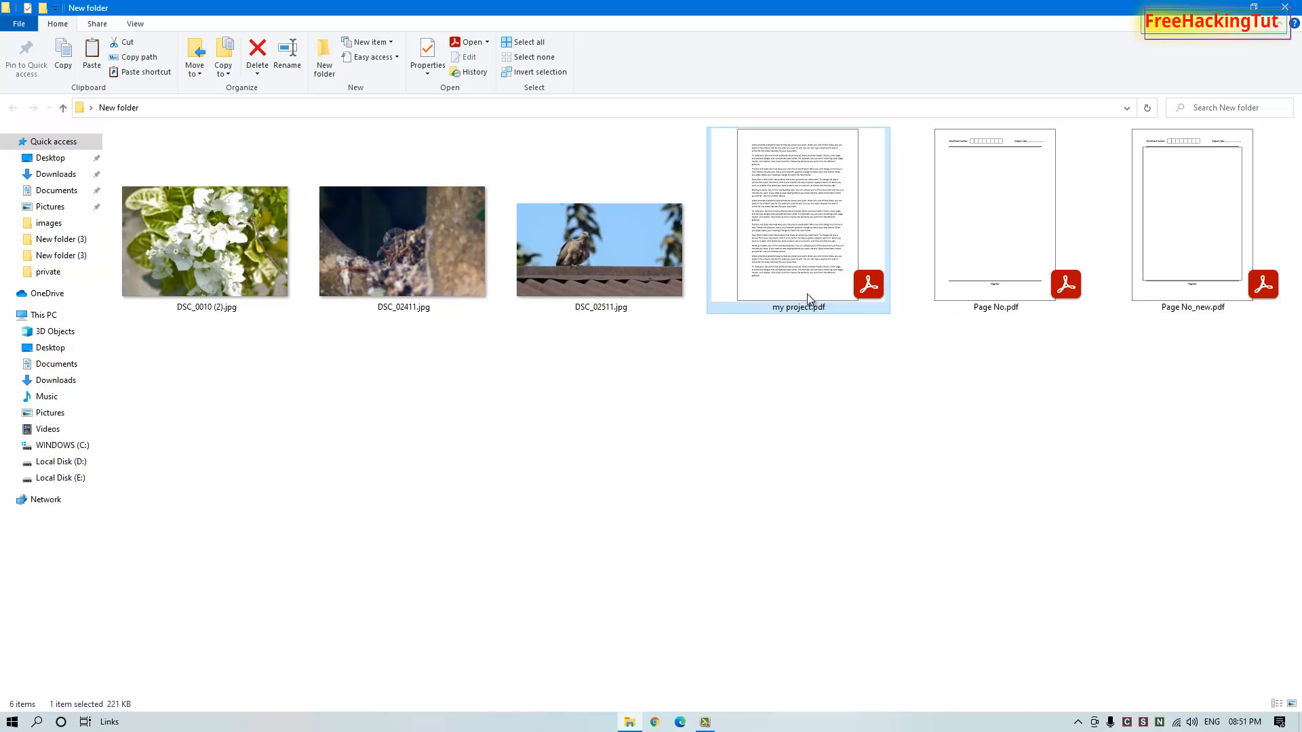
{"action": "mouse_move", "coordinate": [806, 299]}
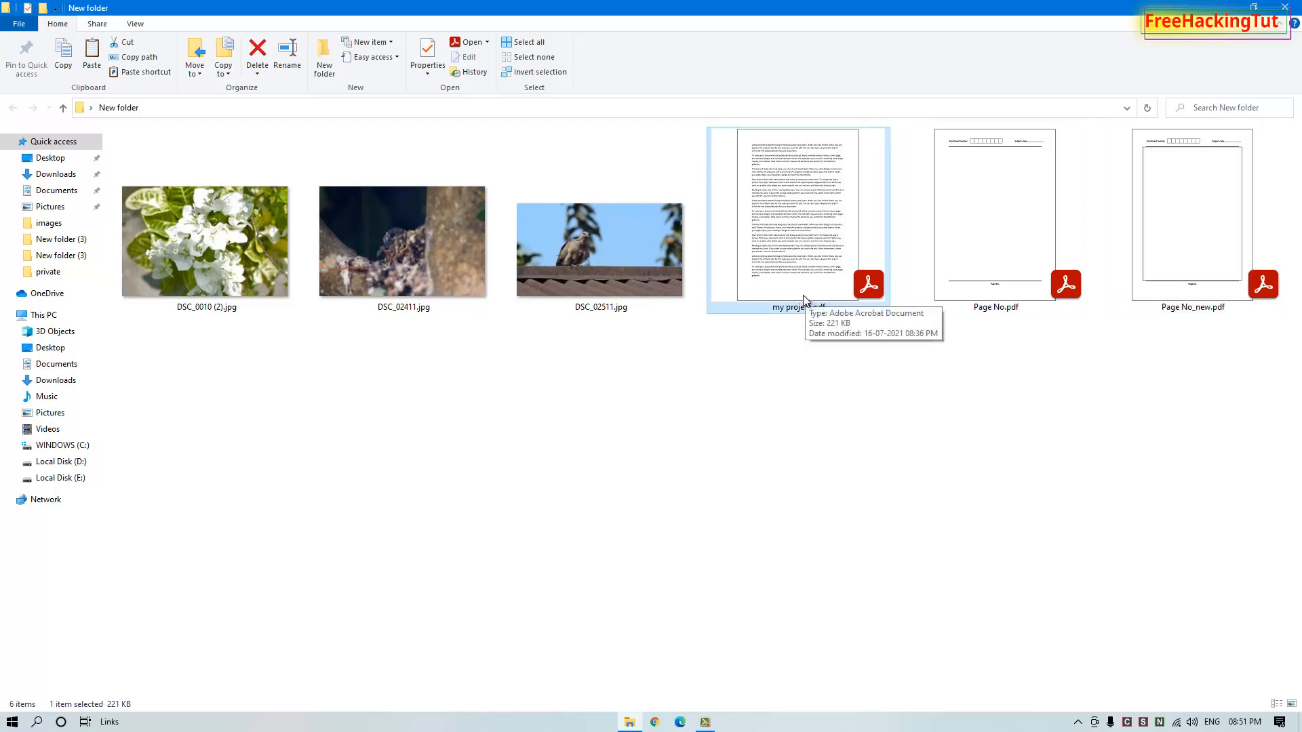
{"action": "mouse_move", "coordinate": [841, 267]}
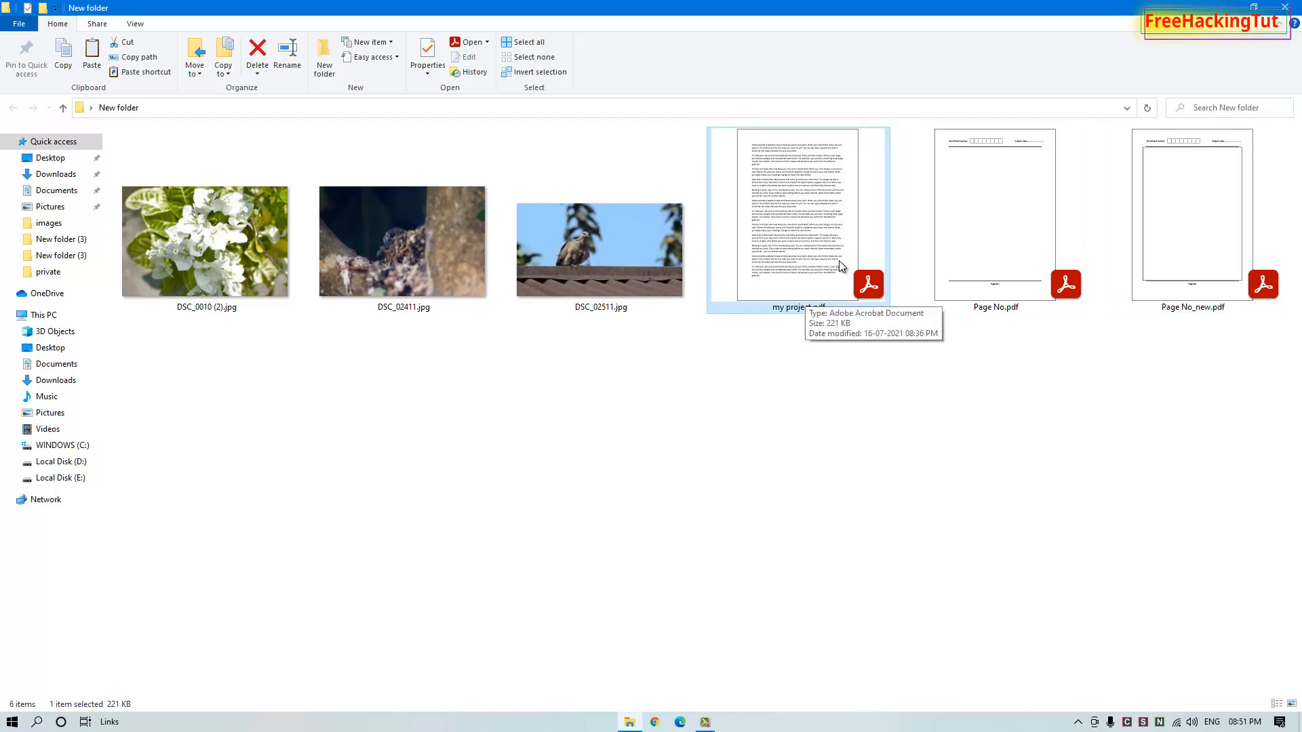
{"action": "left_click", "coordinate": [1192, 215]}
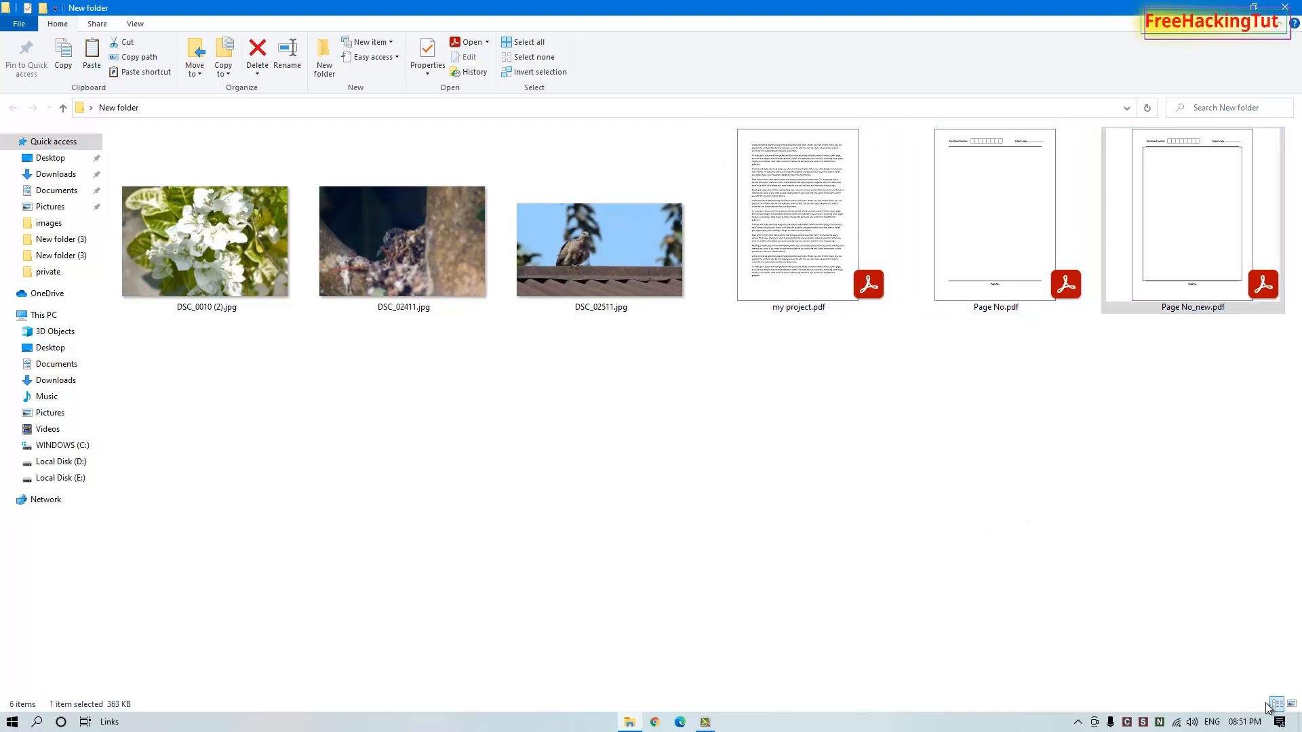
{"action": "left_click", "coordinate": [1278, 704]}
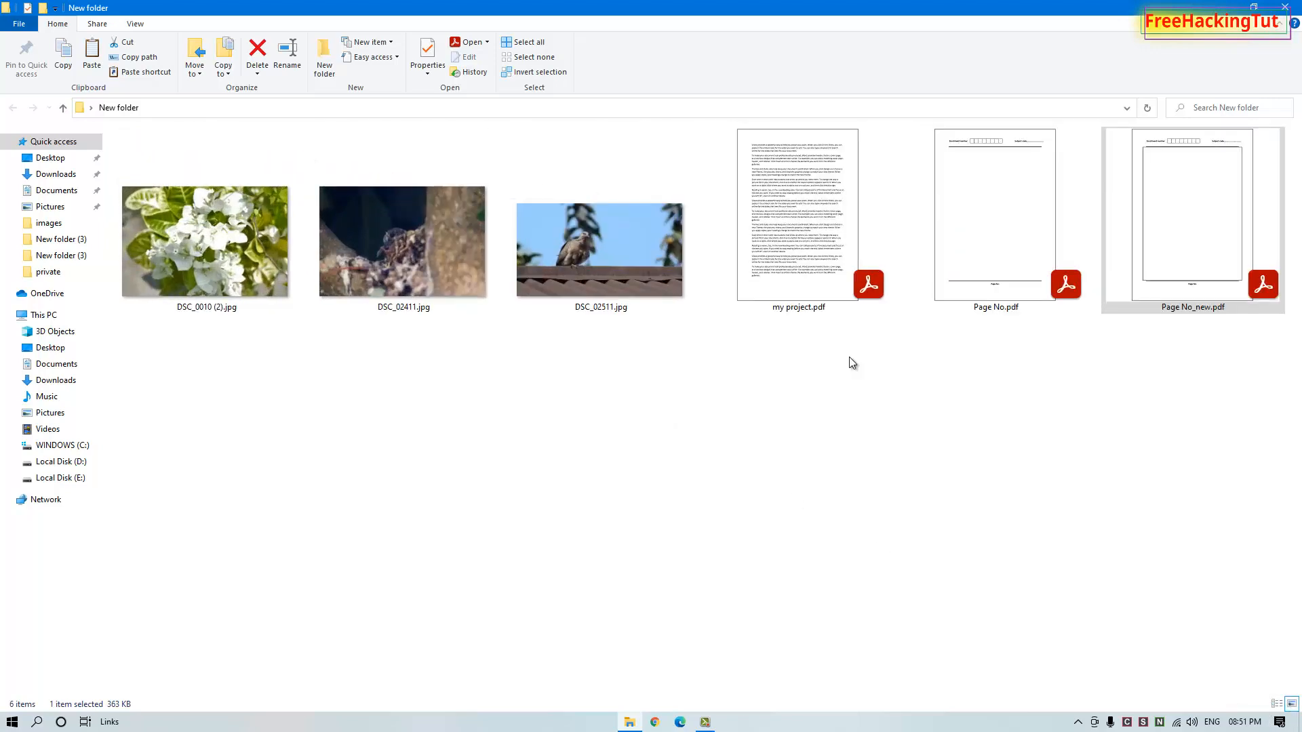
{"action": "mouse_move", "coordinate": [947, 512]}
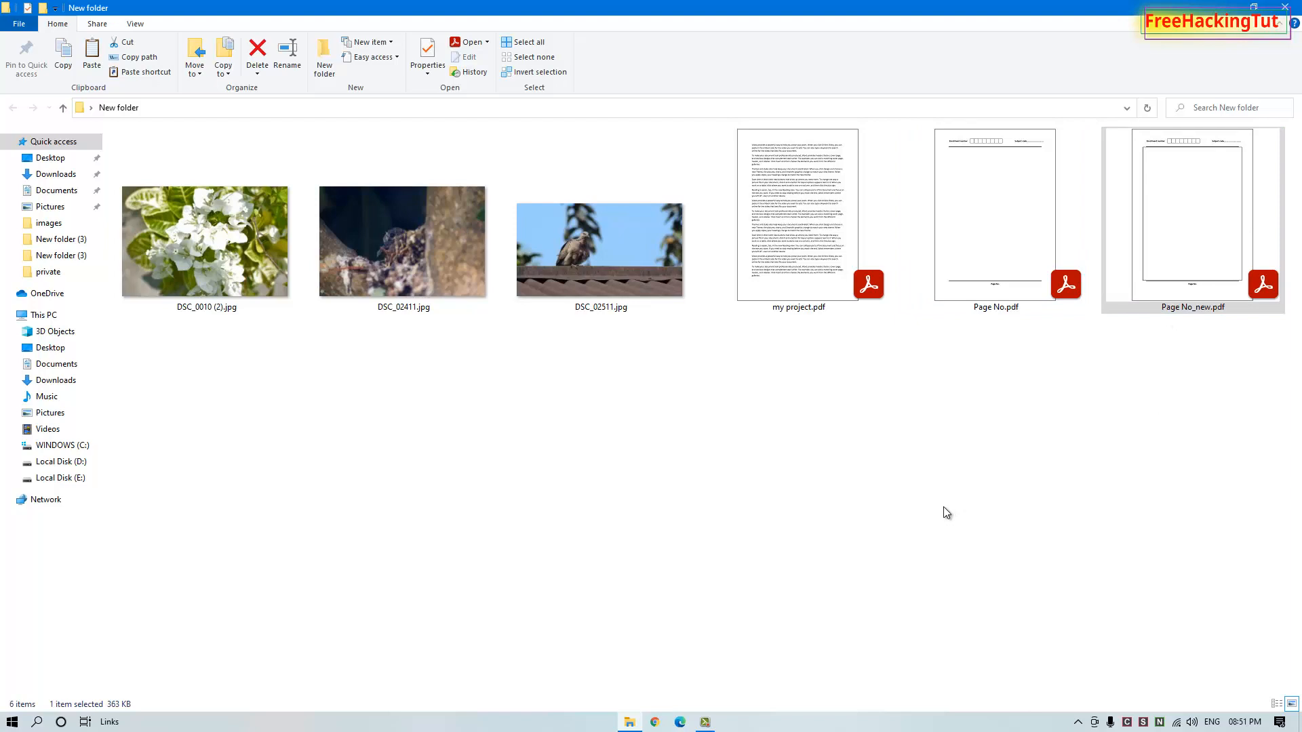